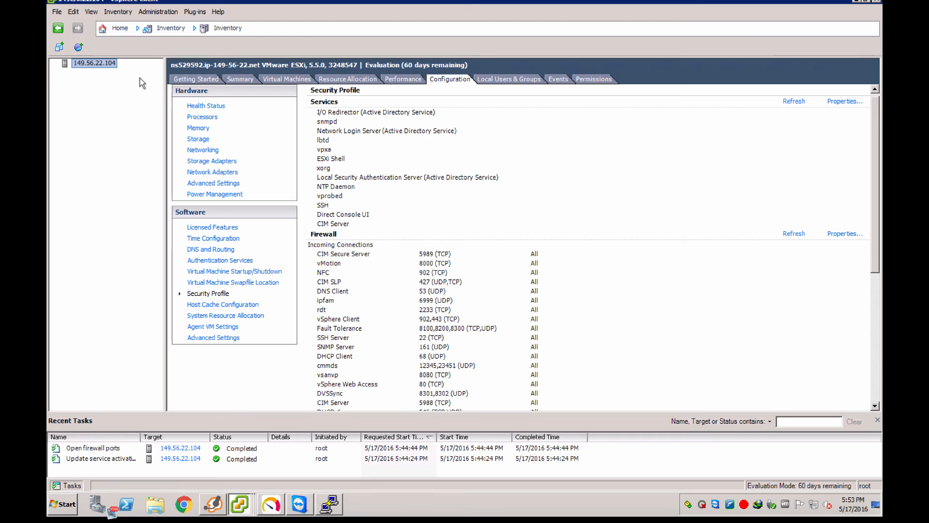
pyautogui.moveTo(290, 176)
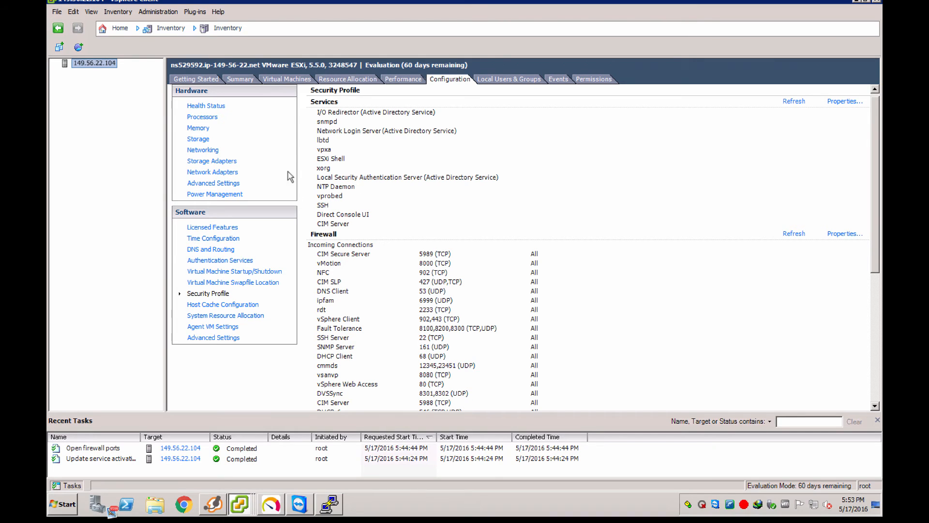
pyautogui.moveTo(372, 108)
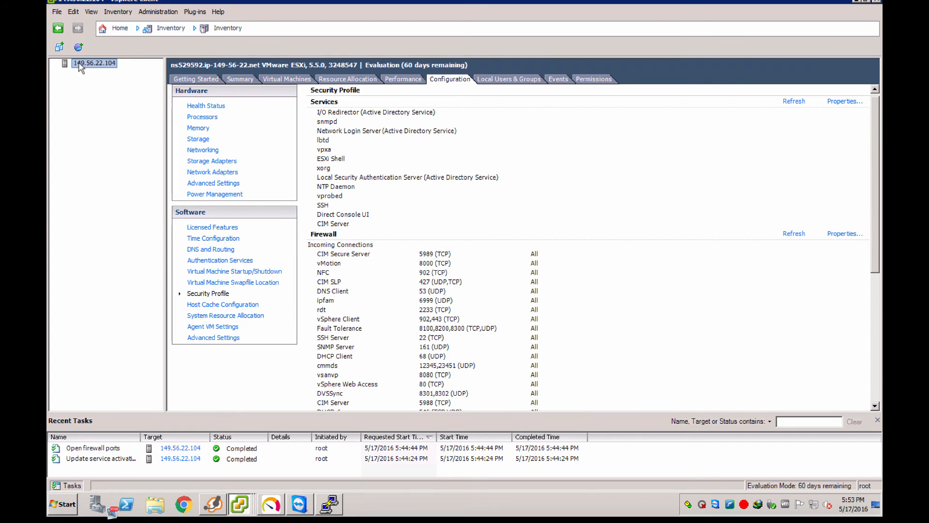
pyautogui.moveTo(403, 79)
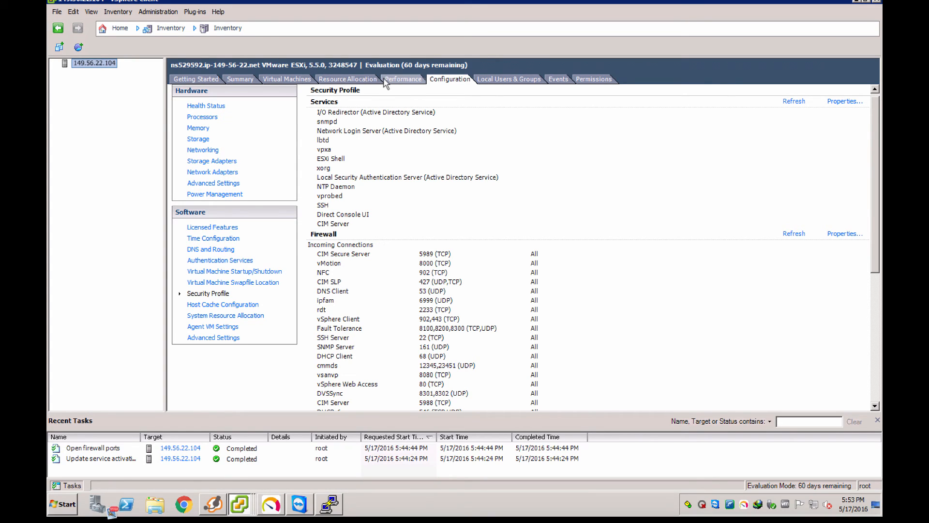
pyautogui.moveTo(157, 75)
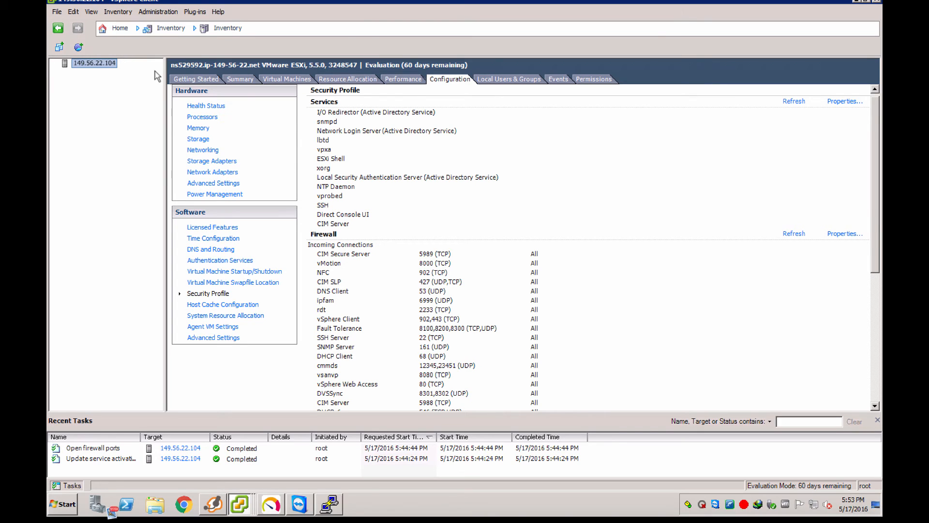
pyautogui.moveTo(147, 154)
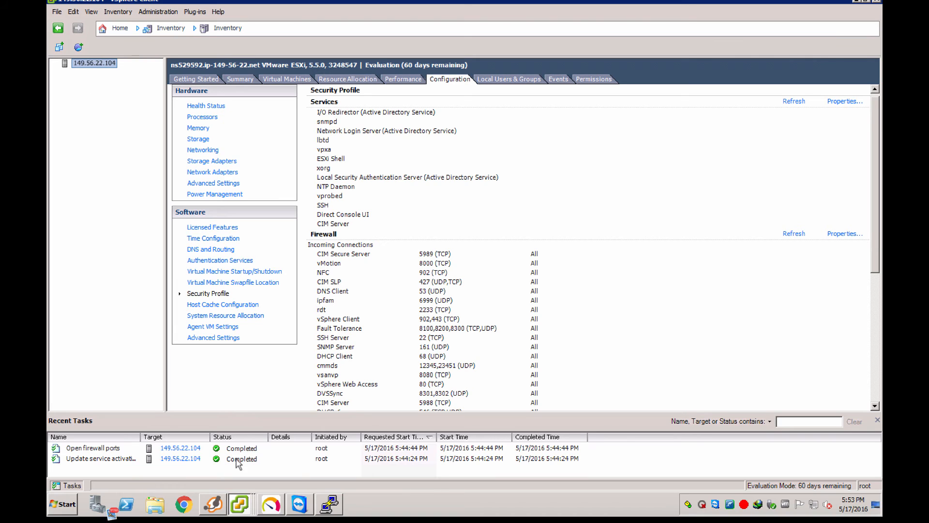
pyautogui.moveTo(397, 98)
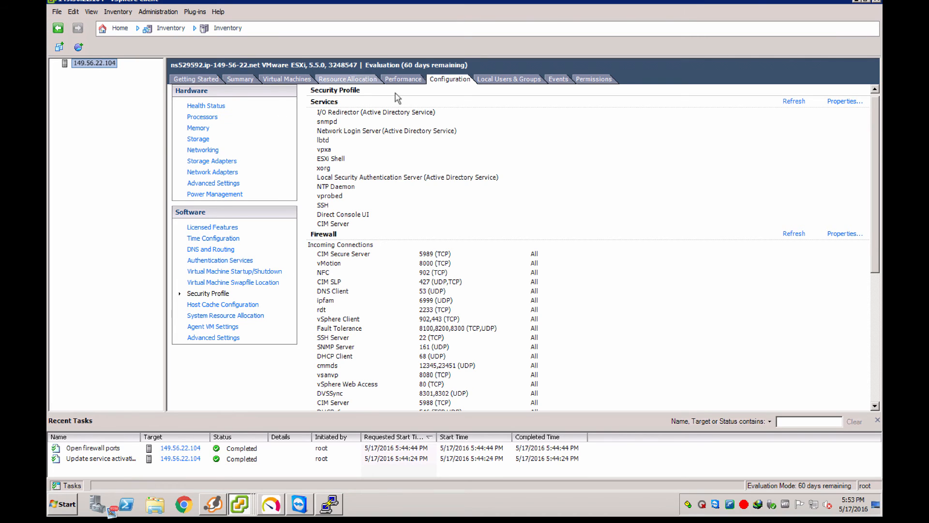
pyautogui.moveTo(220, 122)
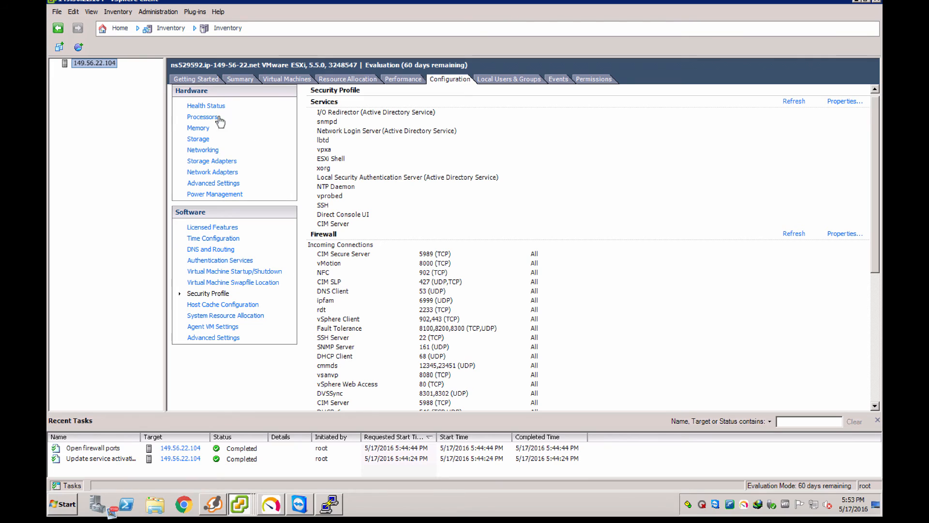
# - Advance the New VM wizard with Typical config, datastore1, default guest OS and network, choosing to edit settings before completion
pyautogui.click(56, 11)
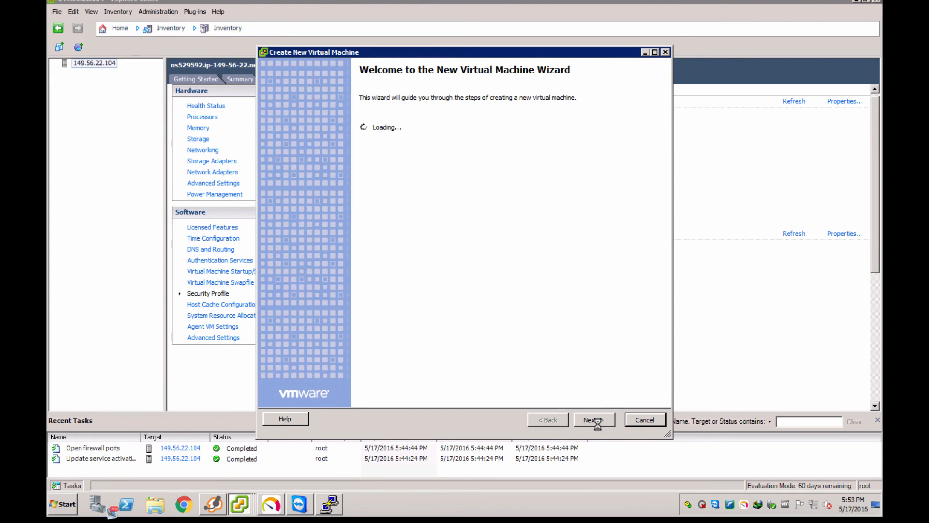
pyautogui.click(593, 419)
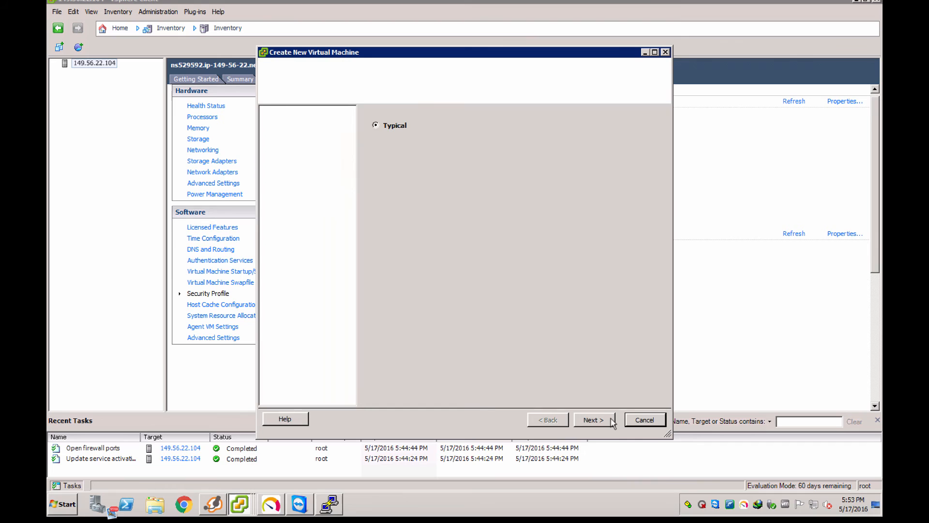
pyautogui.click(593, 419)
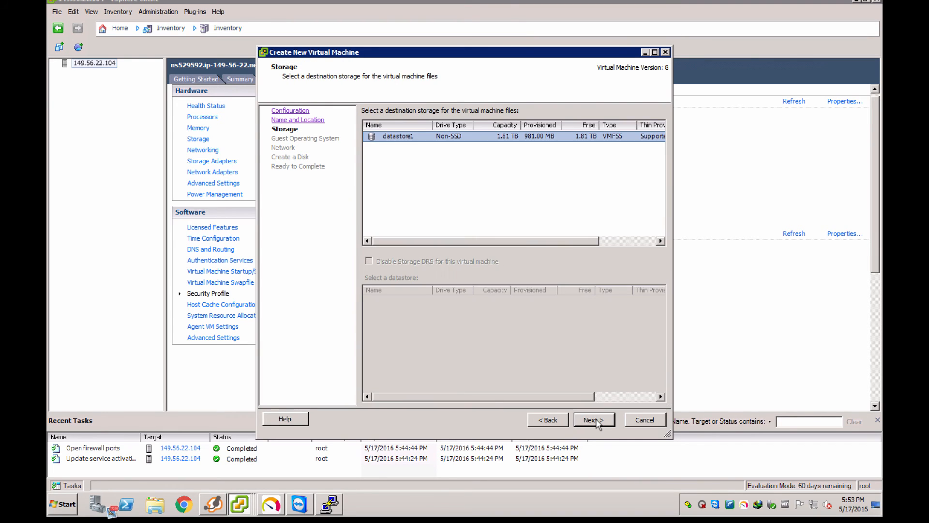
pyautogui.click(592, 419)
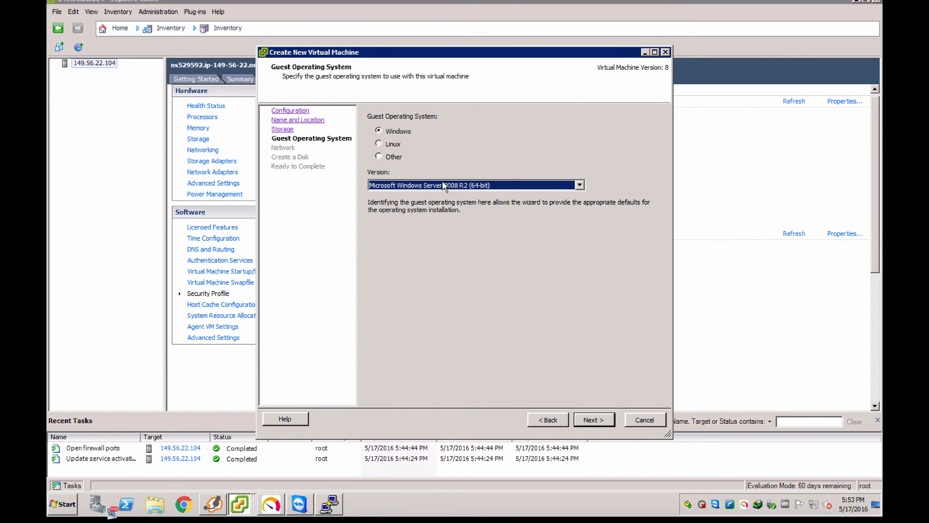
pyautogui.click(593, 419)
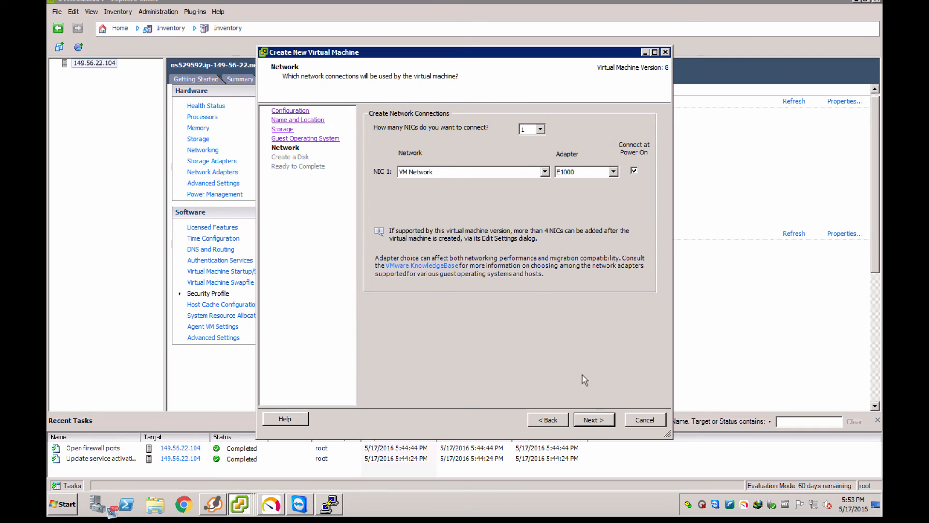
pyautogui.click(592, 419)
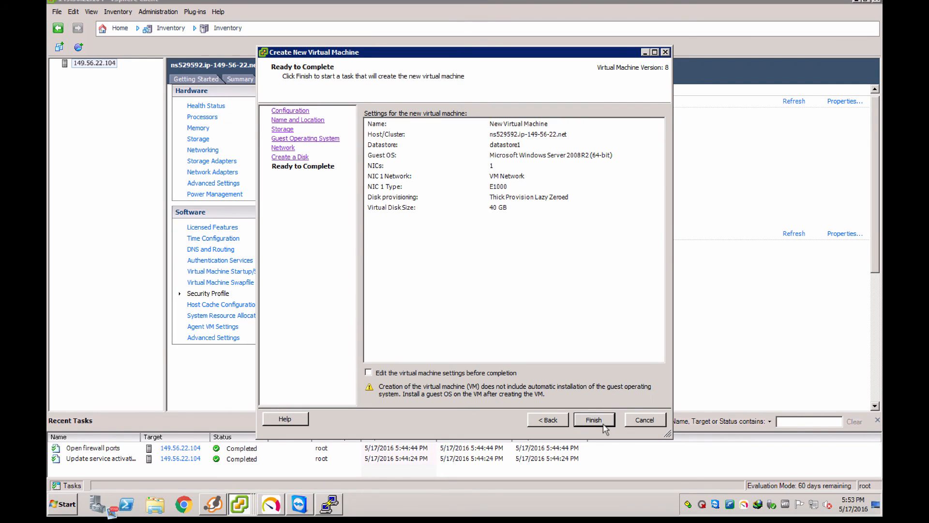
pyautogui.click(368, 372)
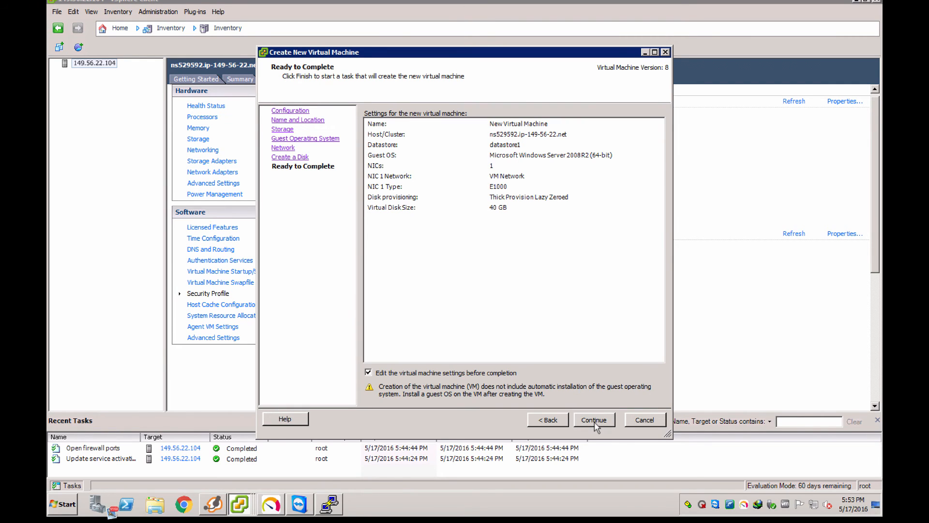
# - In the new VM's hardware settings, browse the CD/DVD drive's datastore ISO into vmimages and back, then close without finishing
pyautogui.click(593, 419)
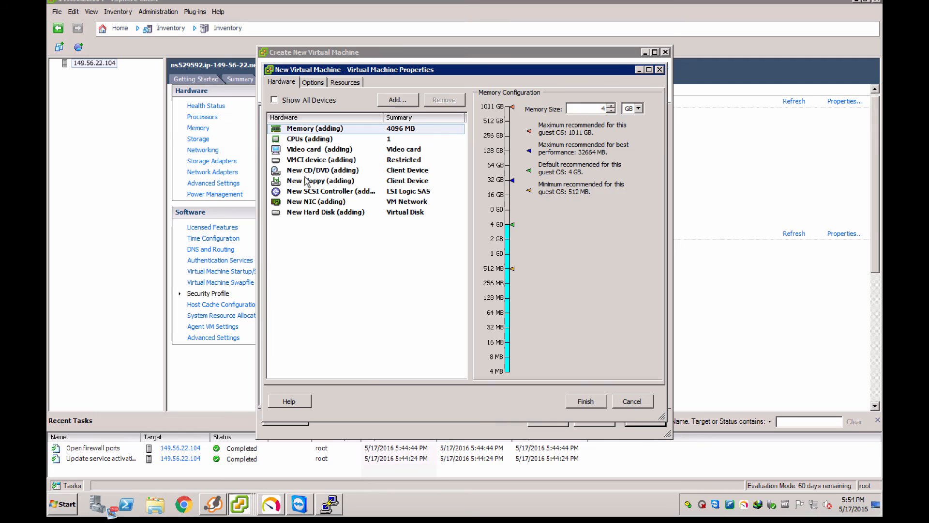
pyautogui.click(317, 171)
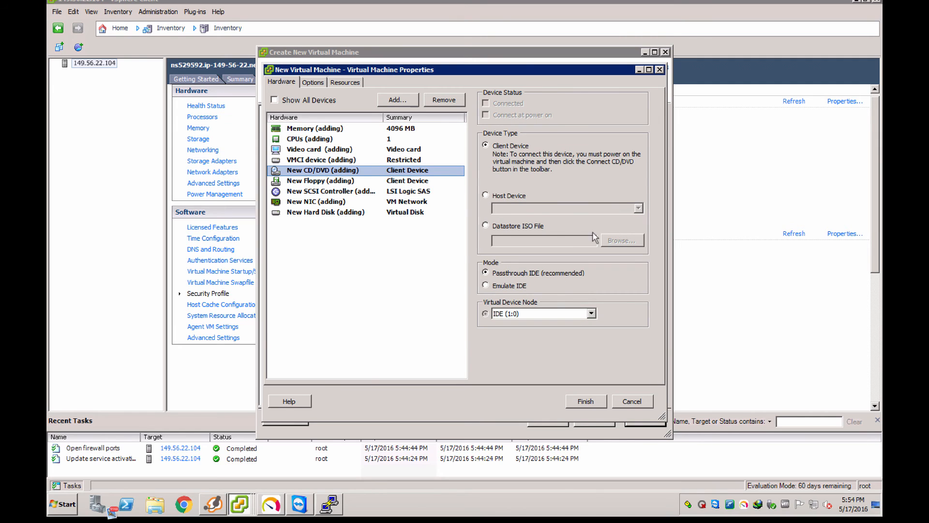
pyautogui.click(622, 239)
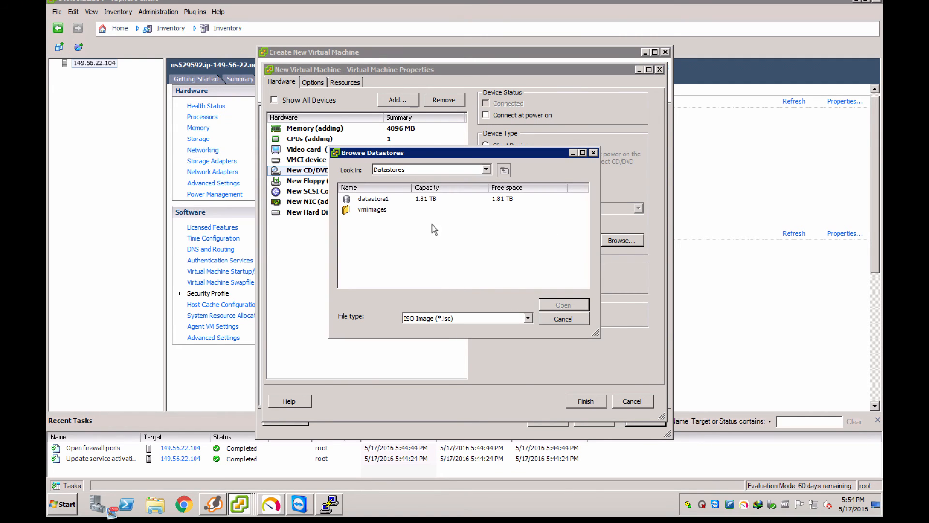
pyautogui.doubleClick(372, 209)
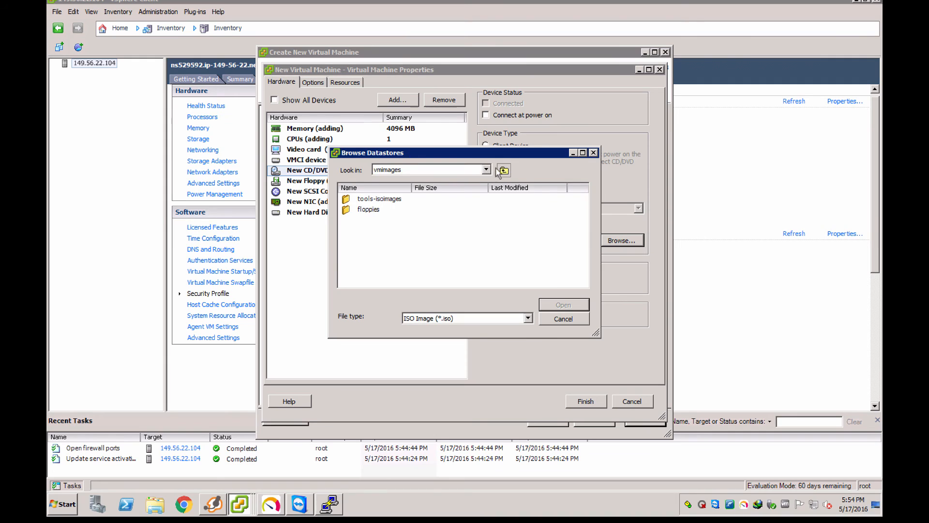
pyautogui.click(503, 170)
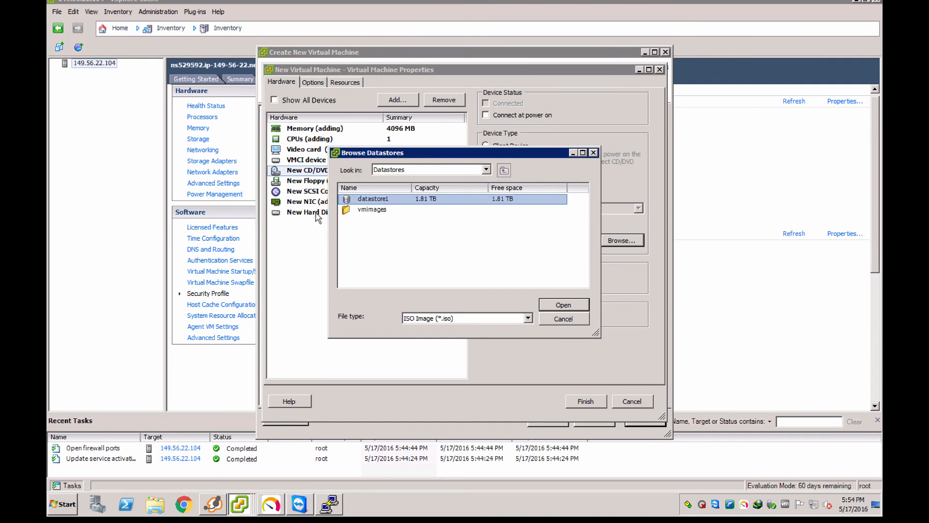
pyautogui.moveTo(617, 158)
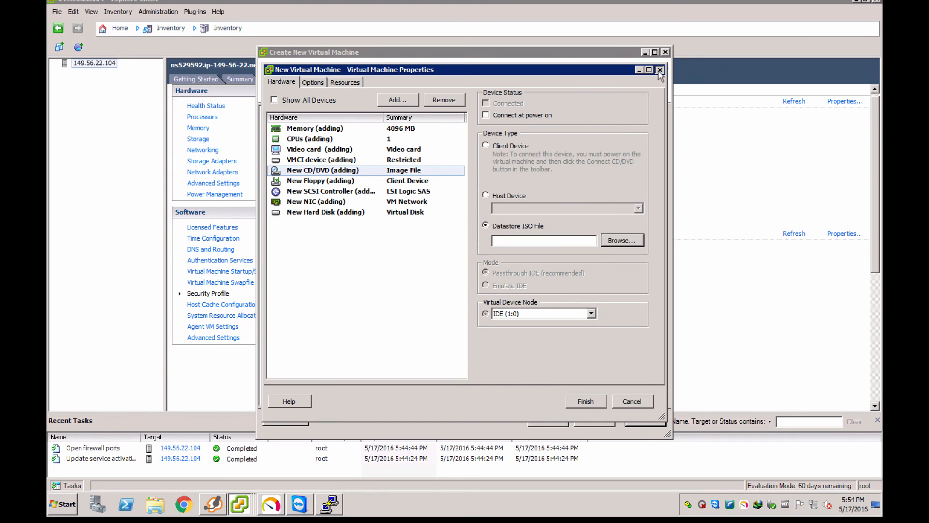
pyautogui.click(659, 70)
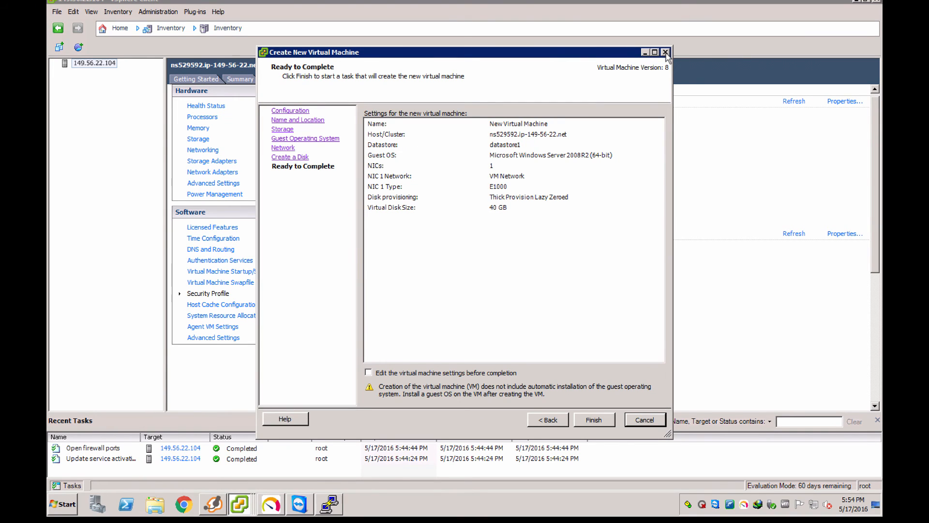
pyautogui.moveTo(645, 420)
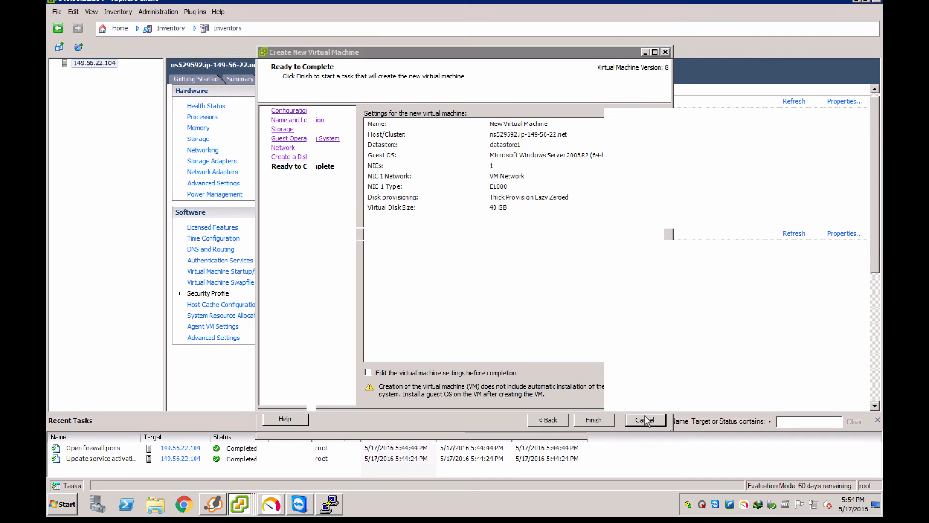
# - Cancel the New Virtual Machine wizard, returning to the host's security profile
pyautogui.click(645, 419)
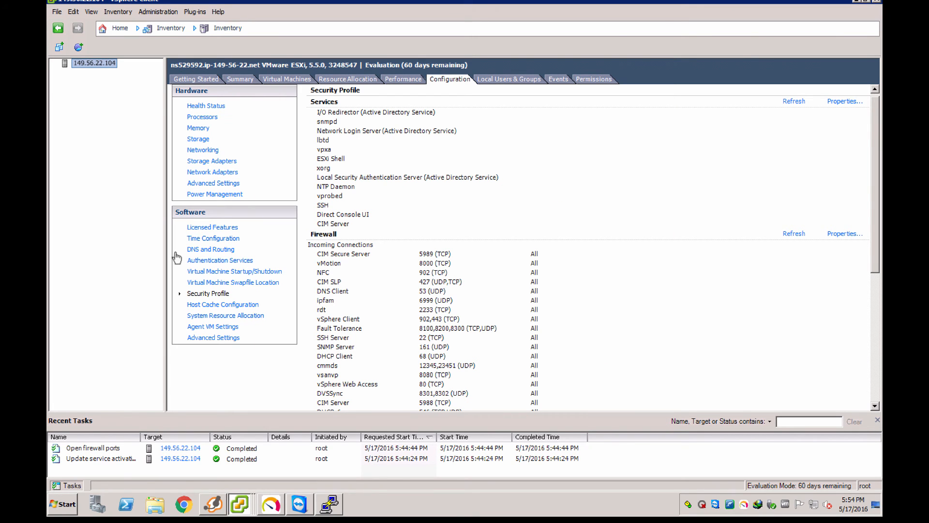
pyautogui.moveTo(224, 174)
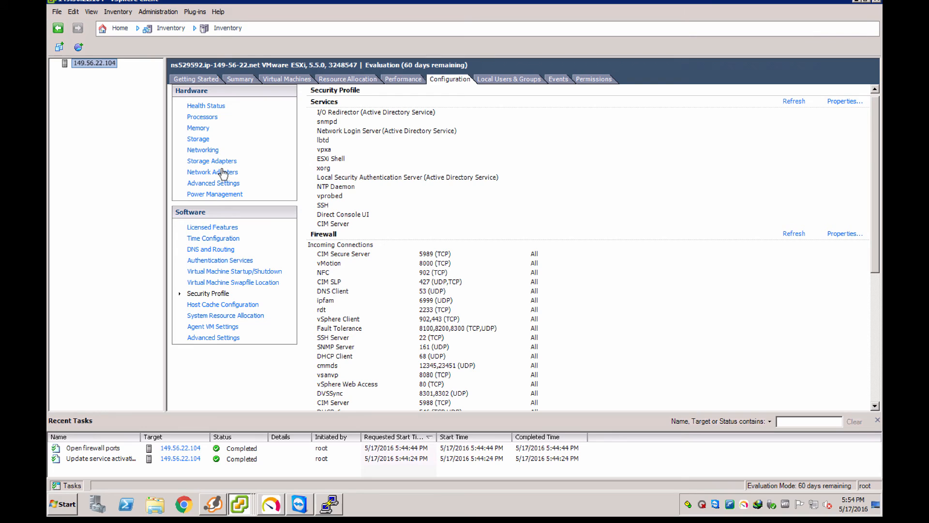
pyautogui.moveTo(345, 111)
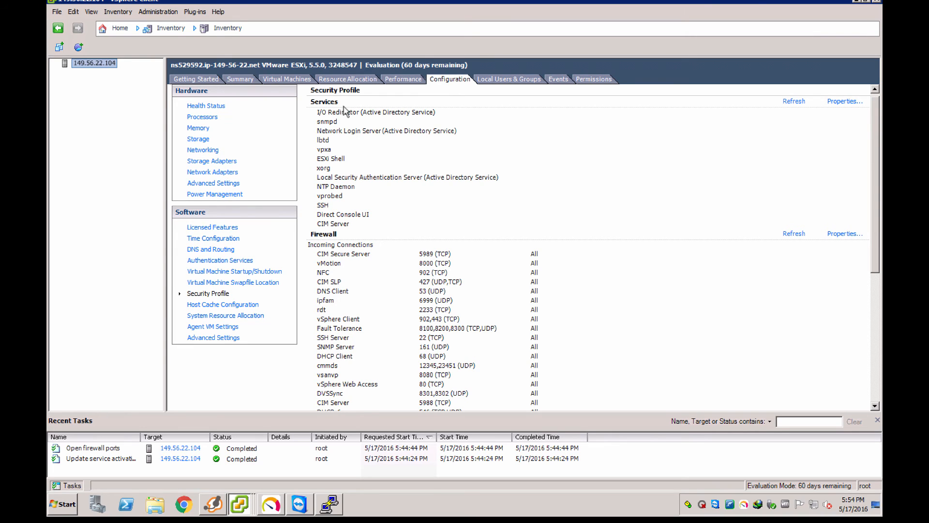
pyautogui.moveTo(210, 160)
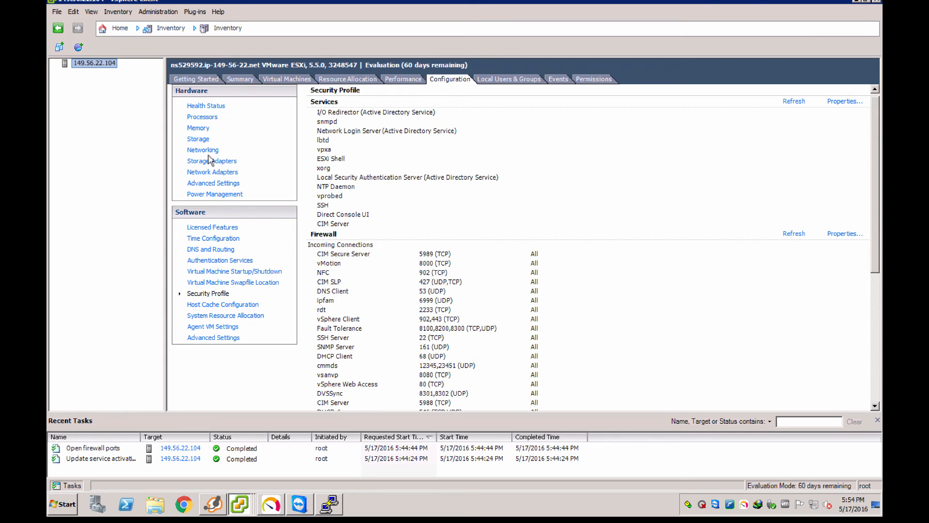
pyautogui.moveTo(384, 86)
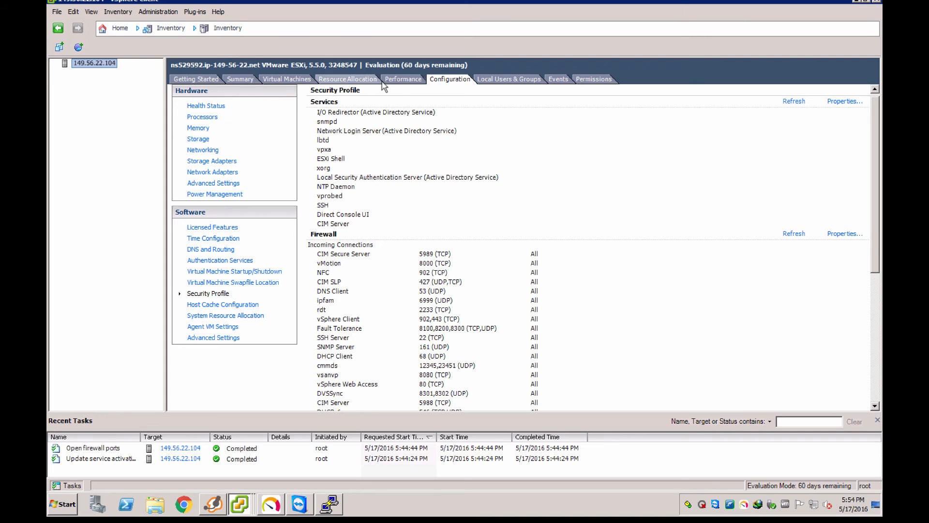
pyautogui.moveTo(202, 142)
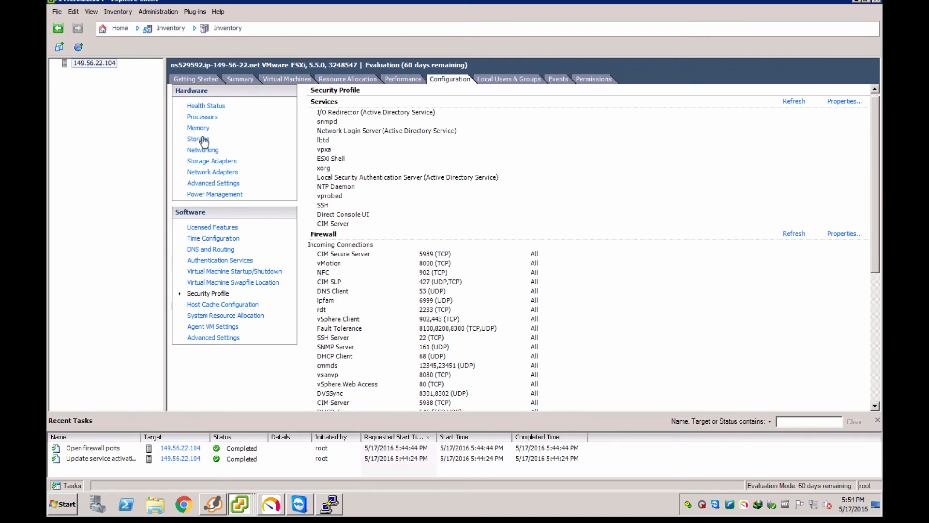
# - Browse datastore1 from the Storage page, check its upload options and the CentOS ISO, then close the browser
pyautogui.click(197, 138)
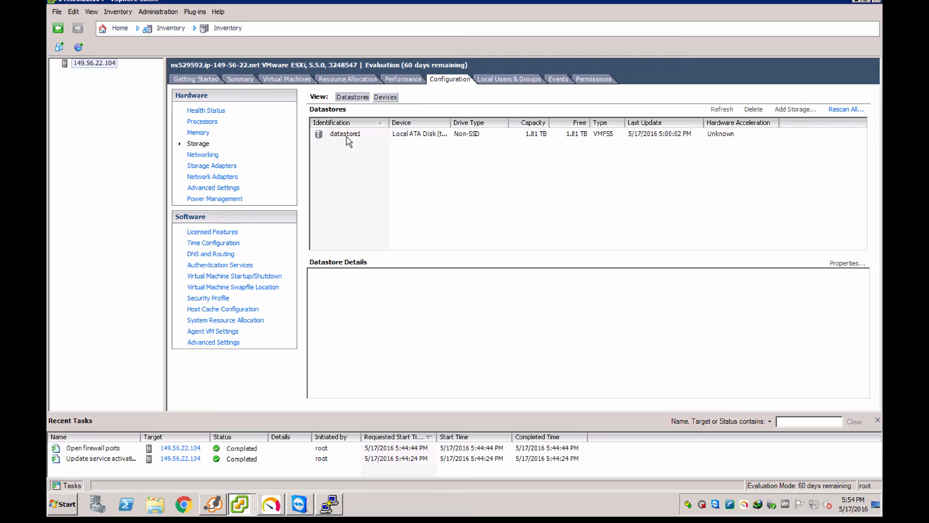
pyautogui.rightClick(345, 134)
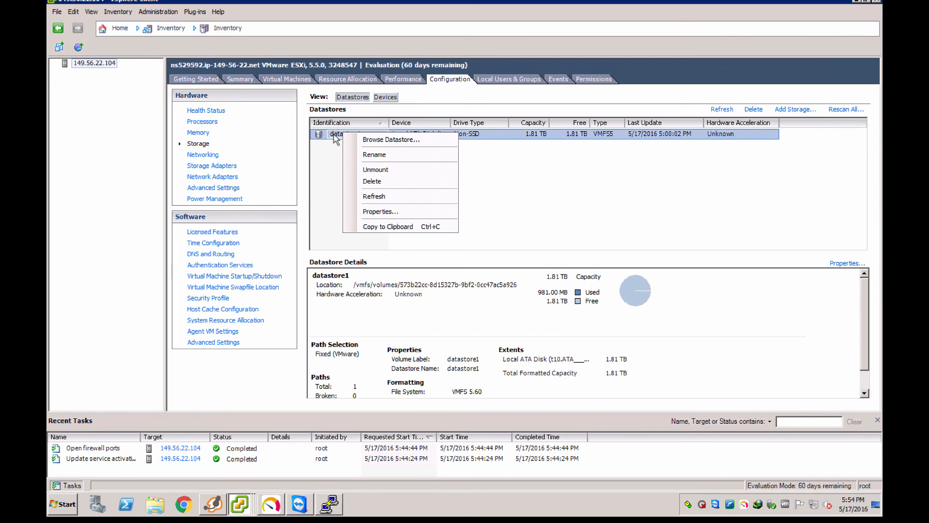
pyautogui.click(390, 140)
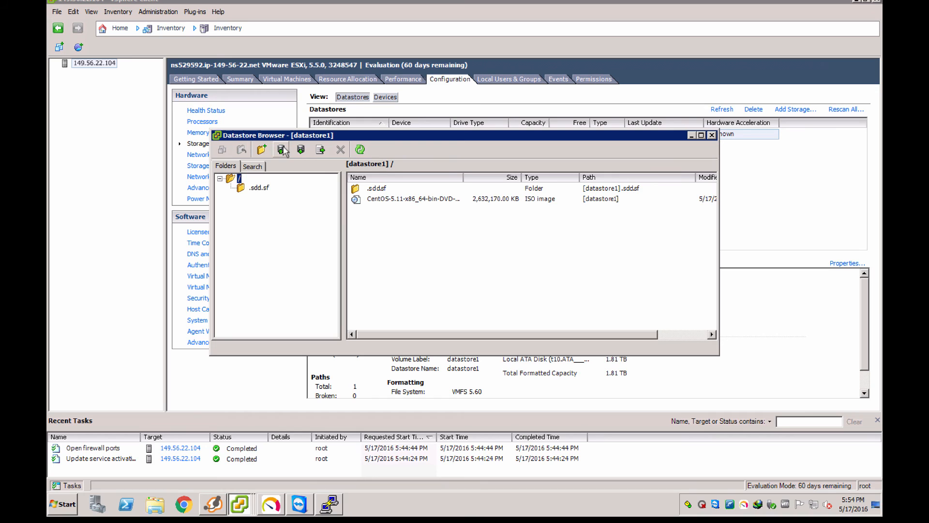
pyautogui.click(280, 149)
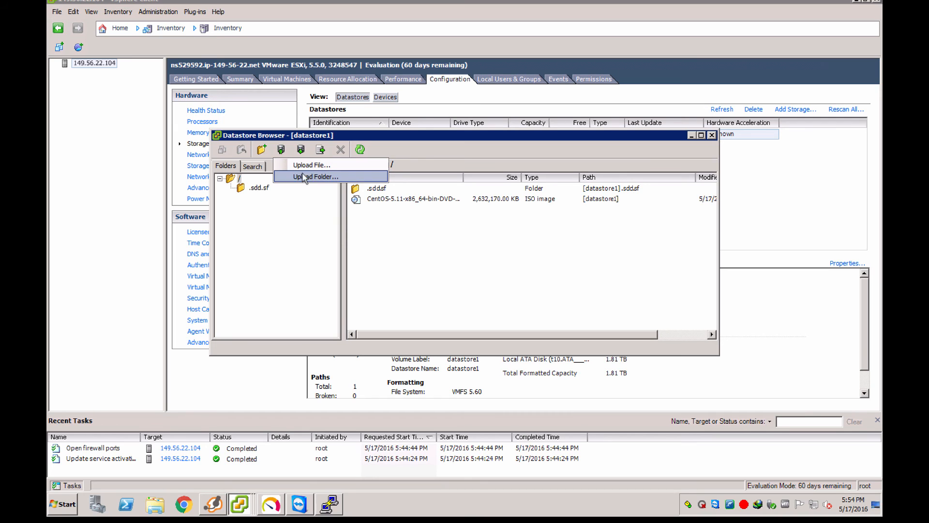
pyautogui.moveTo(311, 164)
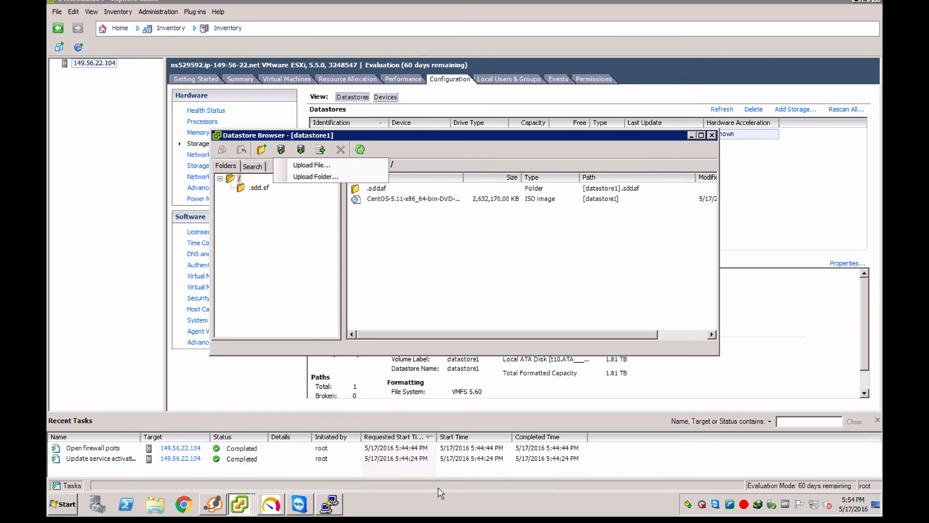
pyautogui.click(62, 504)
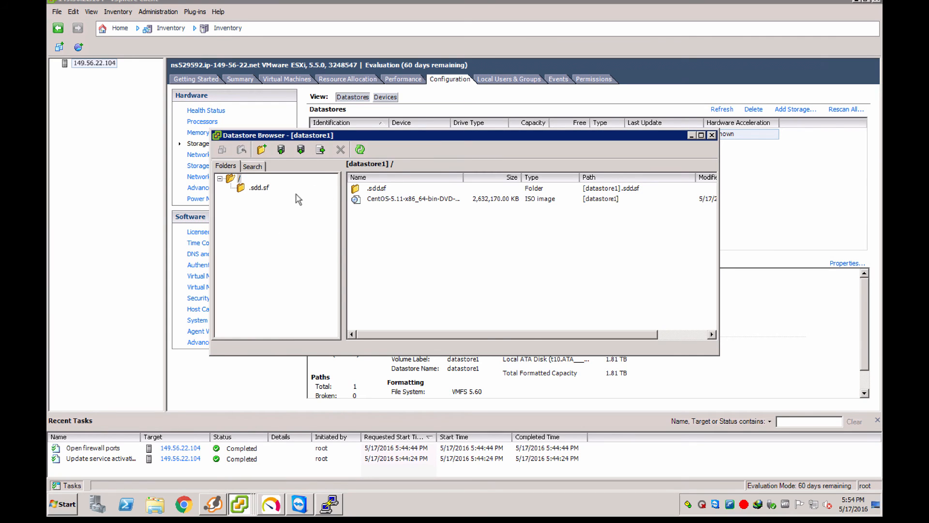
pyautogui.moveTo(304, 273)
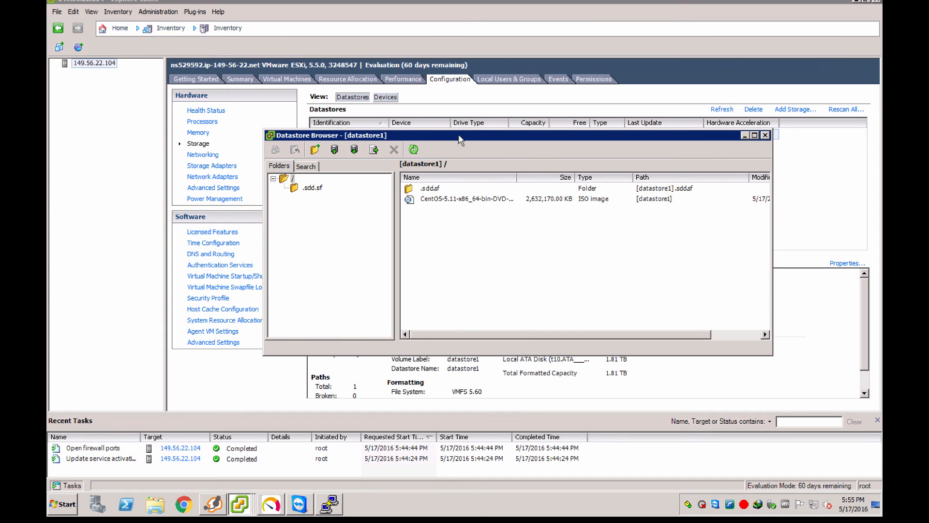
pyautogui.click(62, 503)
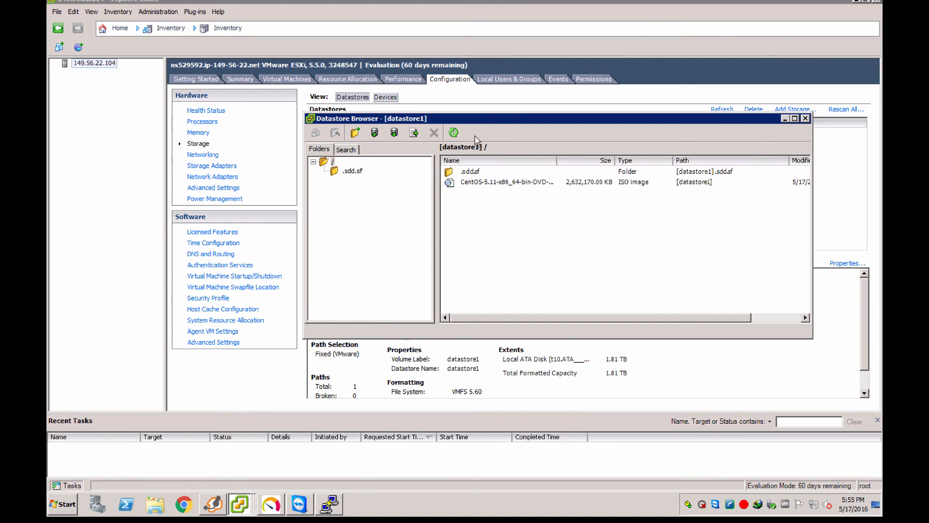
pyautogui.moveTo(805, 123)
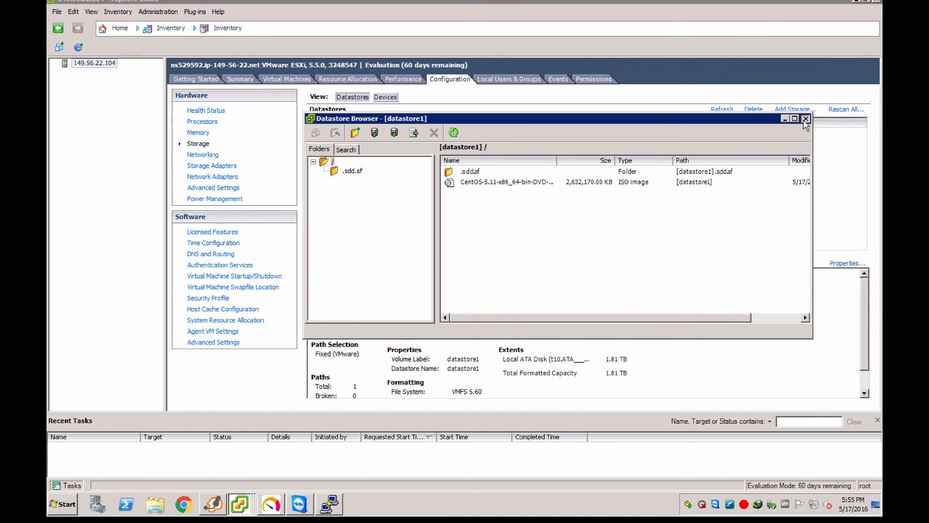
pyautogui.click(805, 118)
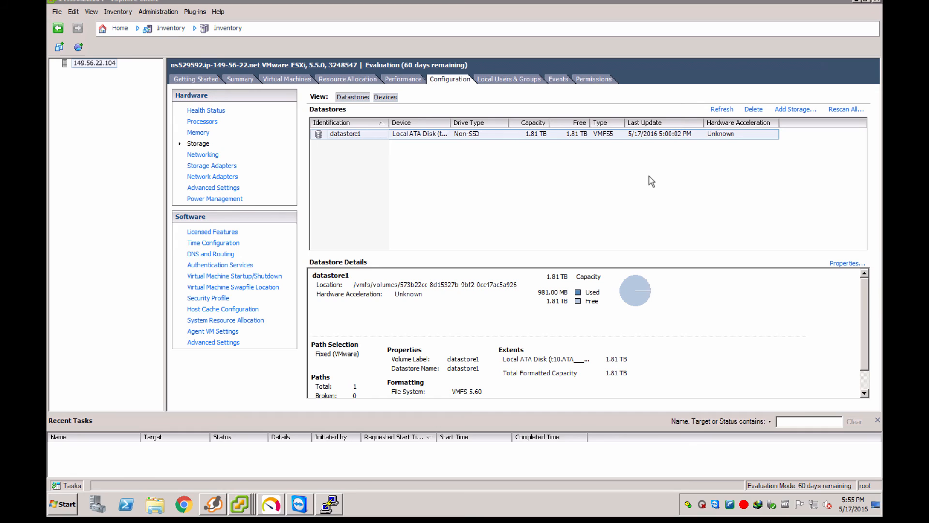
pyautogui.moveTo(408, 175)
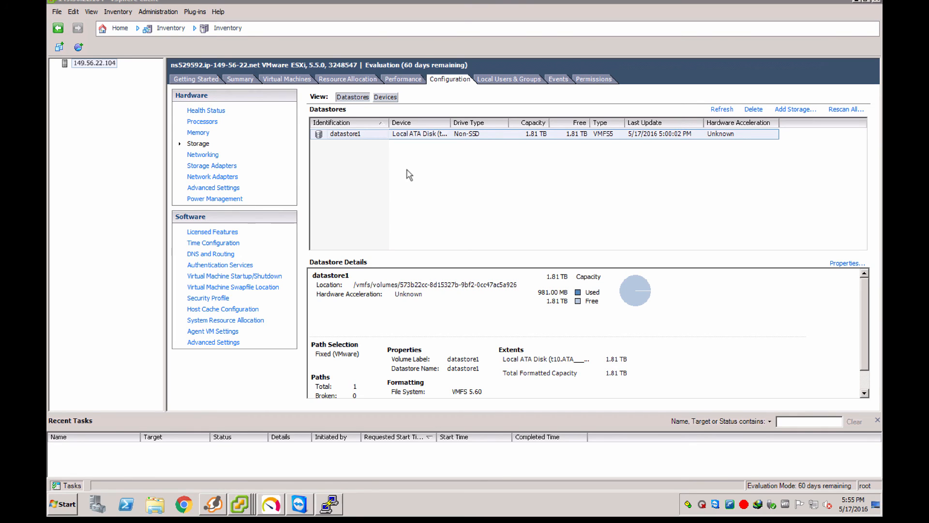
pyautogui.moveTo(322, 154)
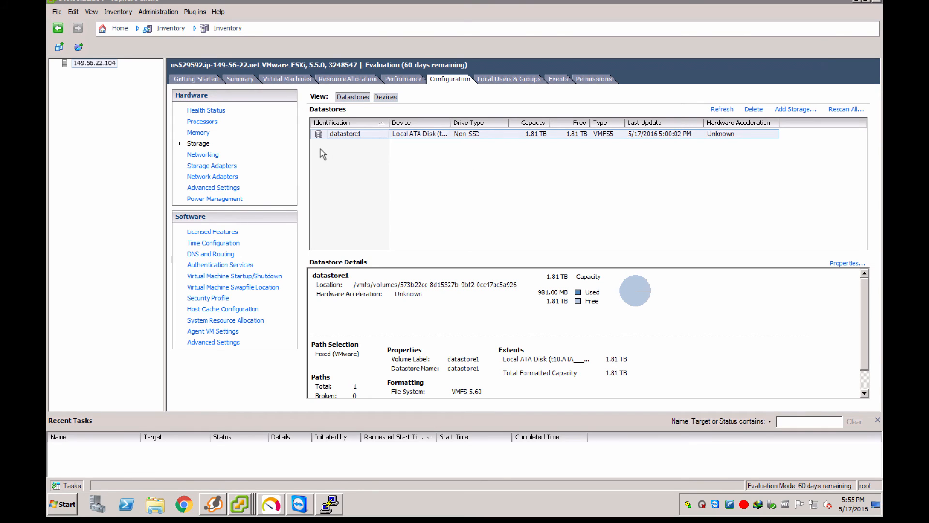
pyautogui.moveTo(311, 250)
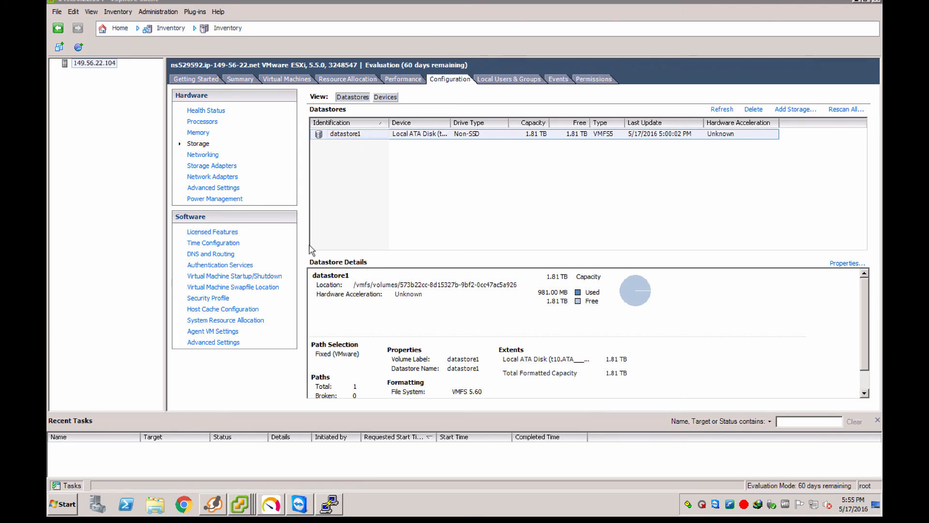
pyautogui.moveTo(269, 161)
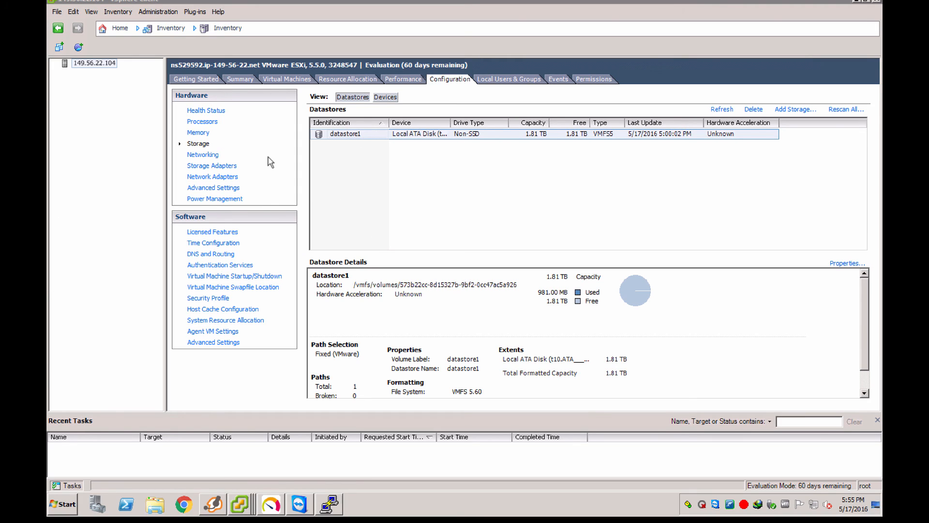
pyautogui.moveTo(257, 229)
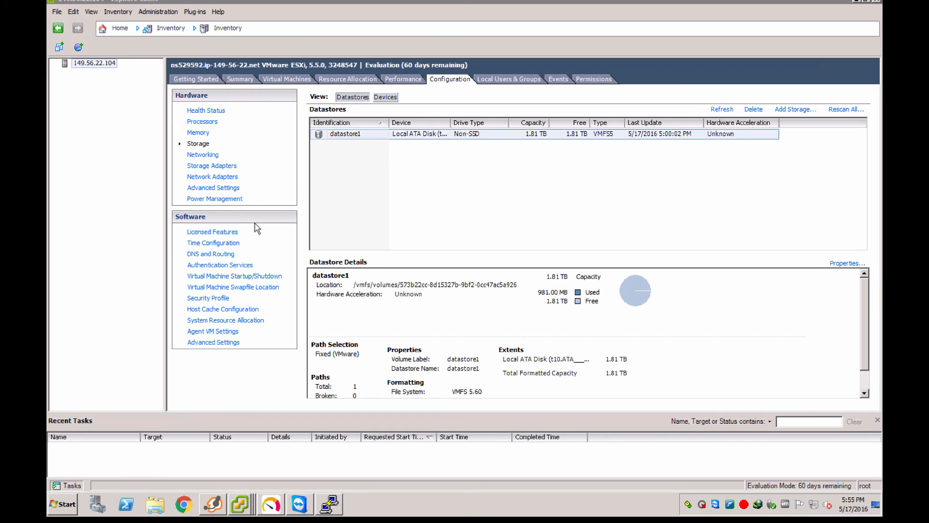
pyautogui.moveTo(347, 80)
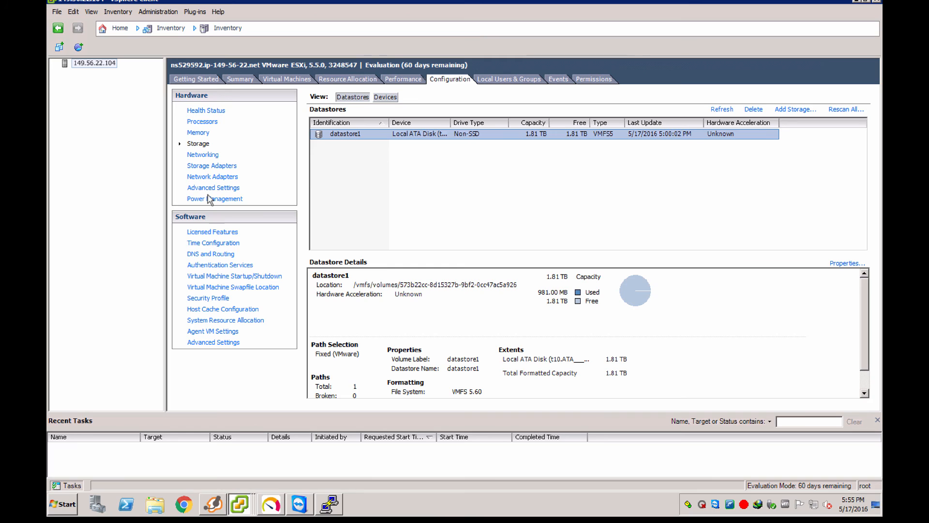
pyautogui.moveTo(207, 157)
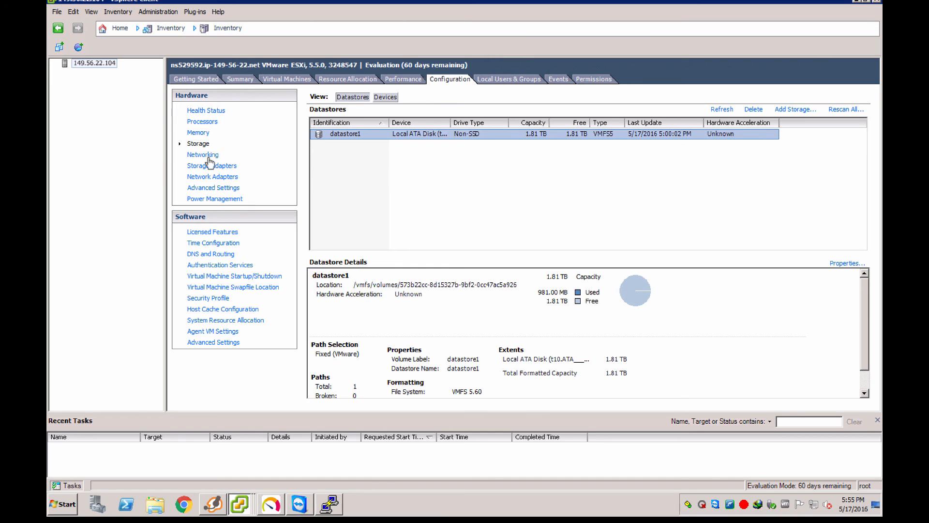
# - Reopen datastore1's file browser to confirm the CentOS ISO has grown
pyautogui.rightClick(342, 133)
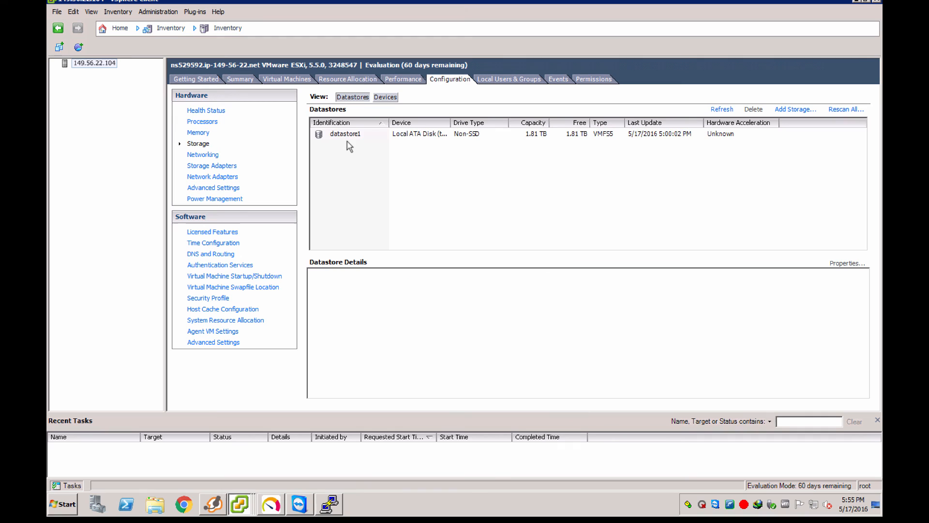
pyautogui.click(345, 134)
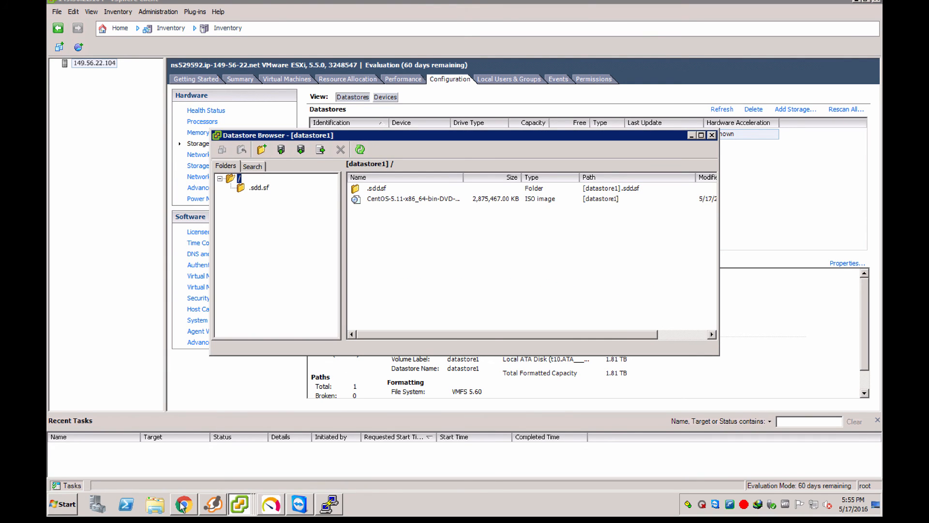
pyautogui.moveTo(524, 452)
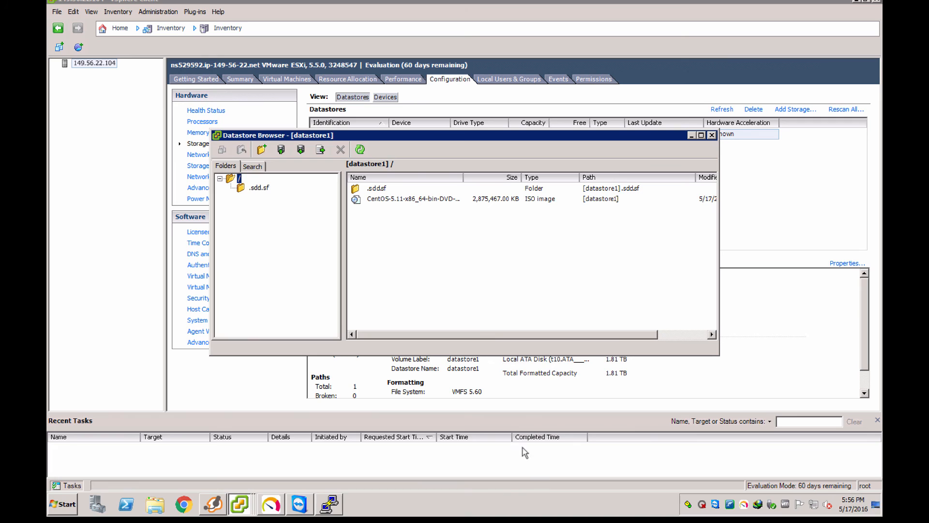
pyautogui.moveTo(270, 168)
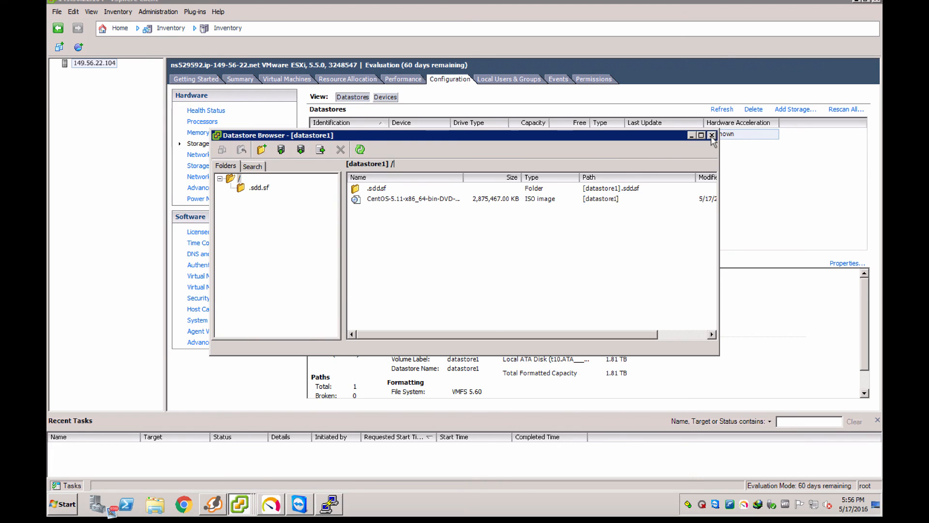
# - In Security Profile services, keep SSH set to start and stop with the host and confirm
pyautogui.click(713, 136)
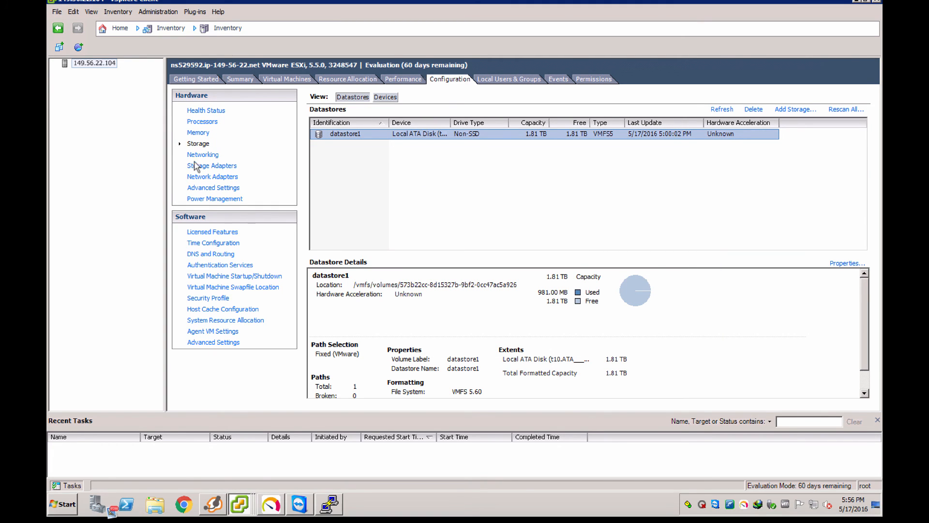
pyautogui.moveTo(212, 275)
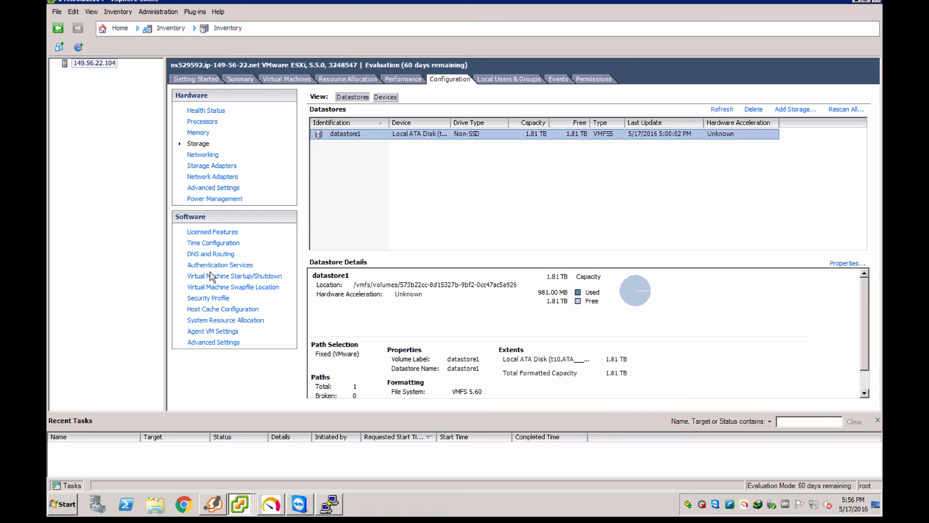
pyautogui.click(208, 297)
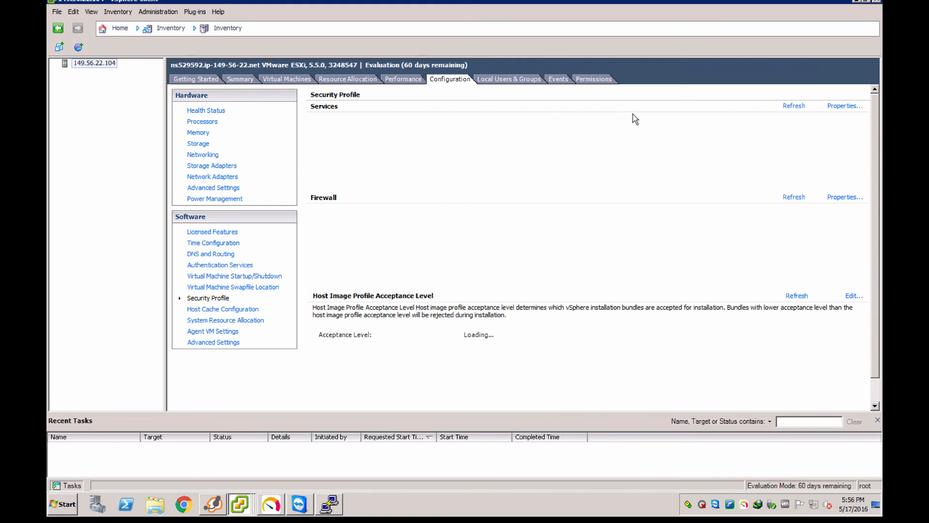
pyautogui.click(844, 105)
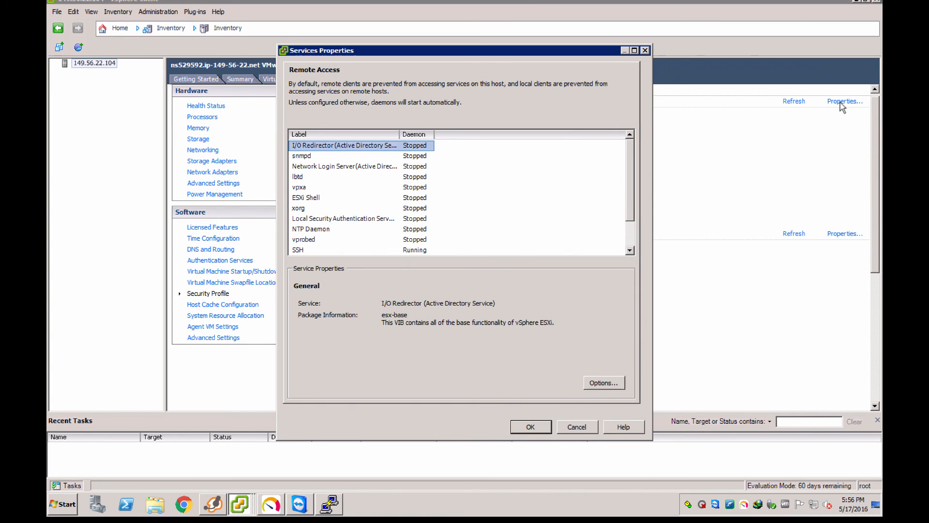
pyautogui.click(297, 239)
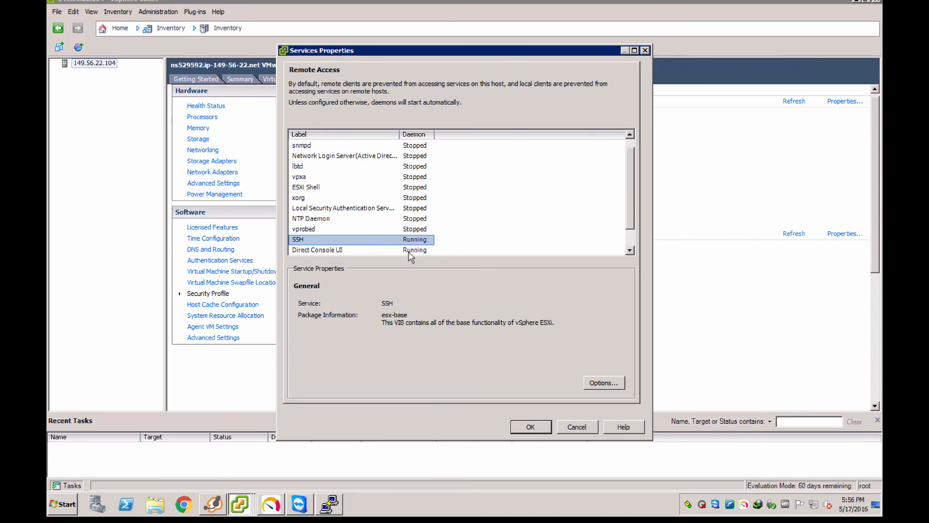
pyautogui.moveTo(522, 324)
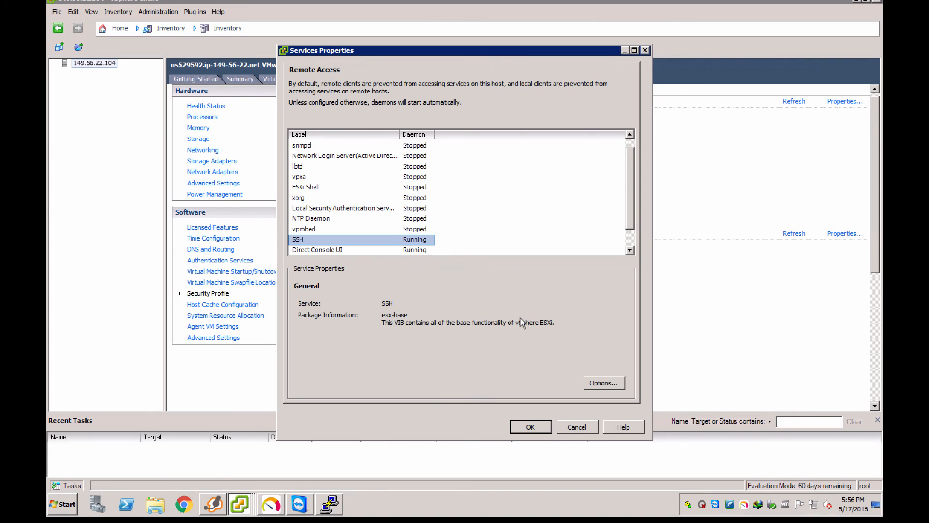
pyautogui.click(603, 382)
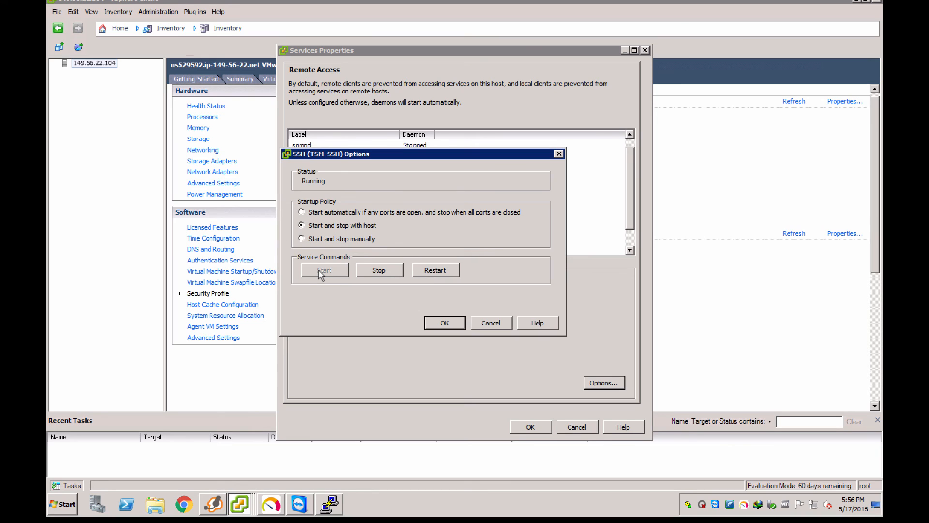
pyautogui.moveTo(429, 303)
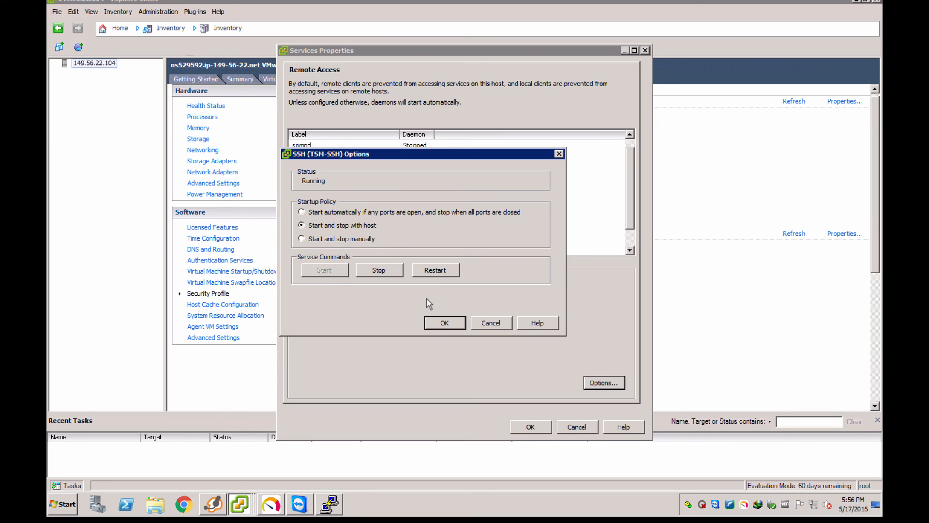
pyautogui.moveTo(445, 324)
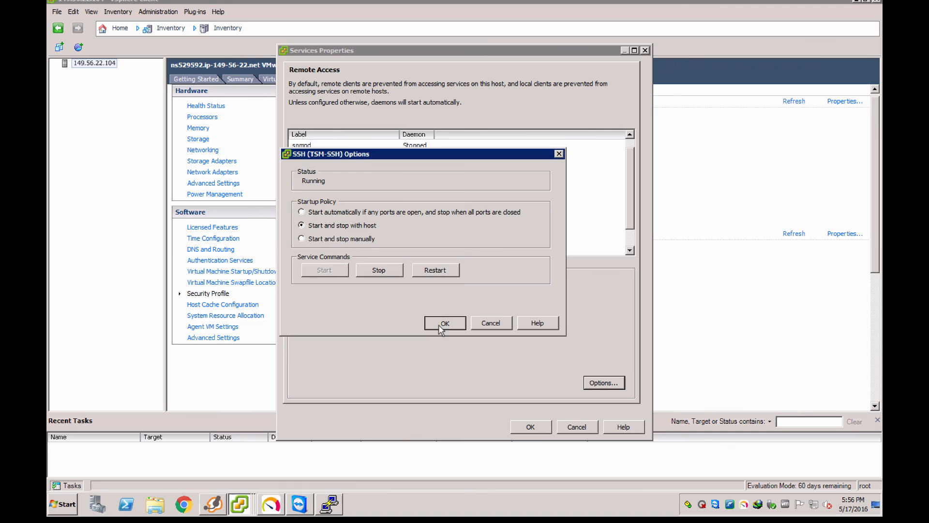
pyautogui.click(446, 323)
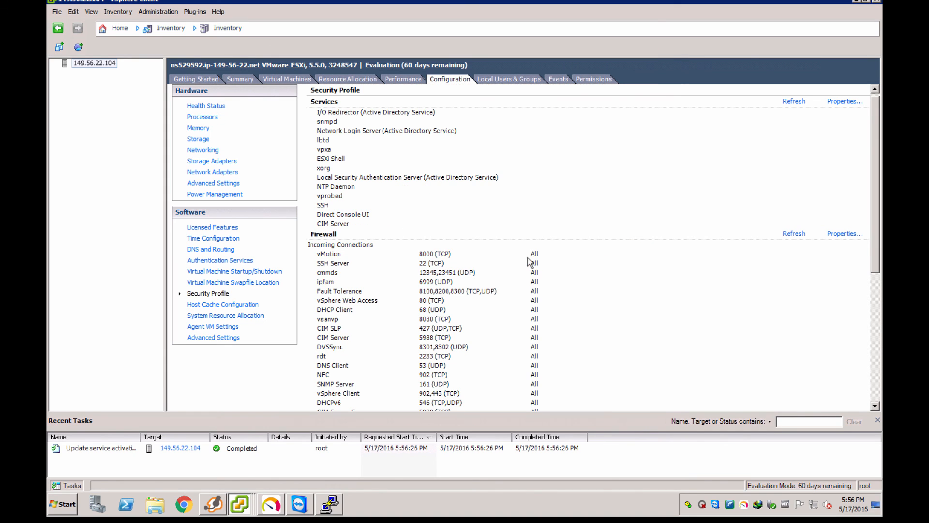
# - In Firewall Properties, enable the SSH Server rule allowing connections from any IP address
pyautogui.click(844, 234)
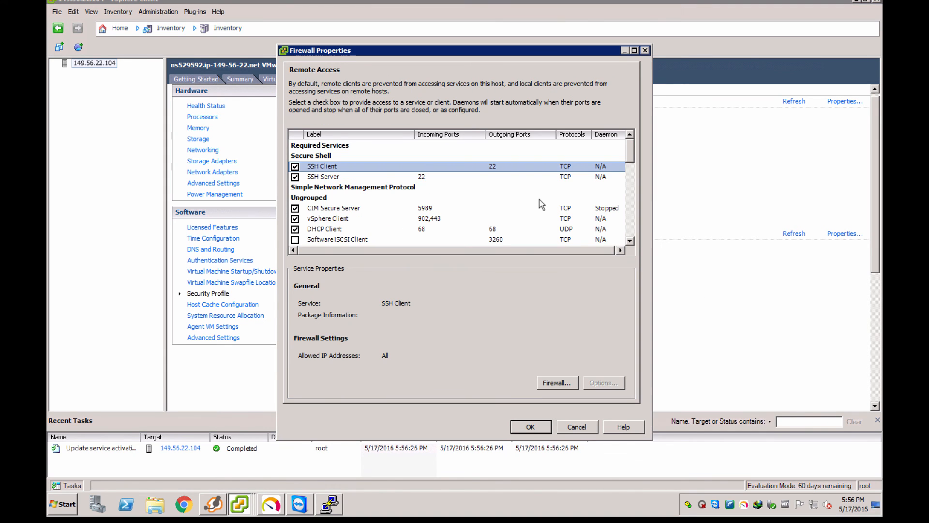
pyautogui.click(324, 176)
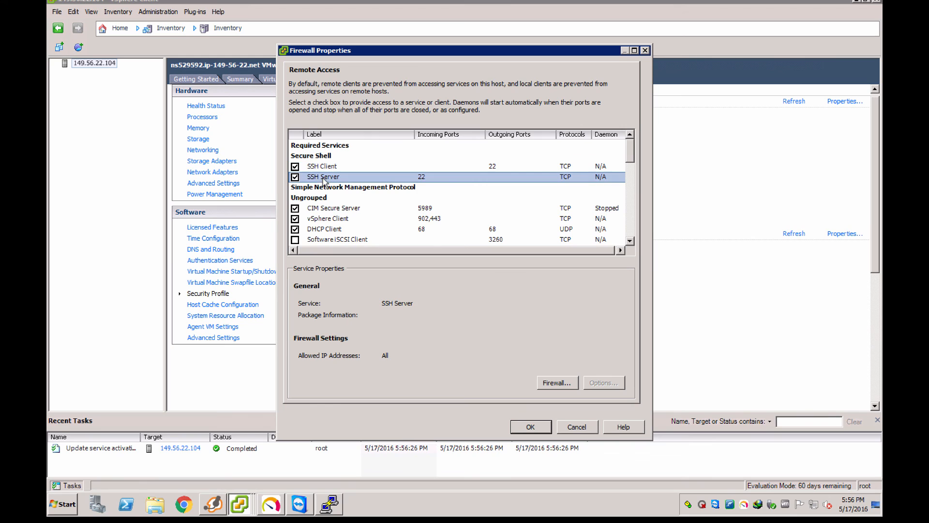
pyautogui.click(323, 166)
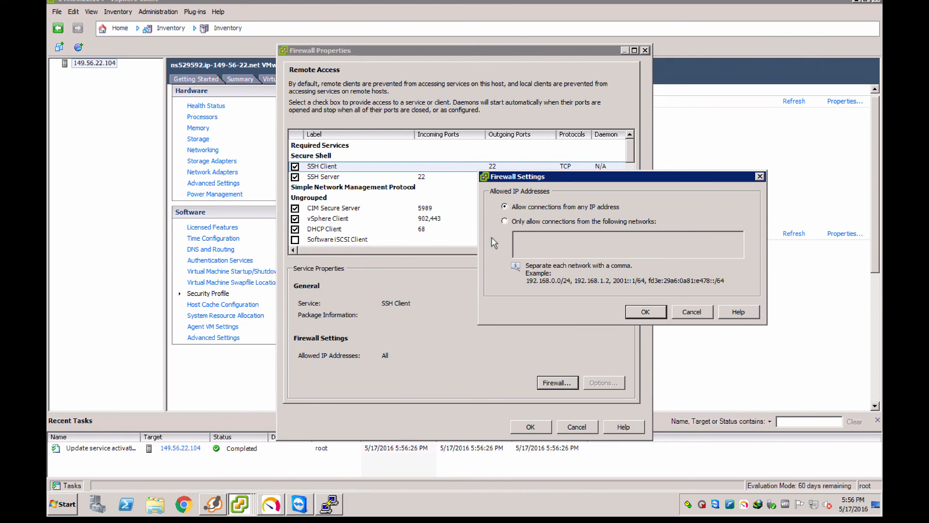
pyautogui.moveTo(548, 257)
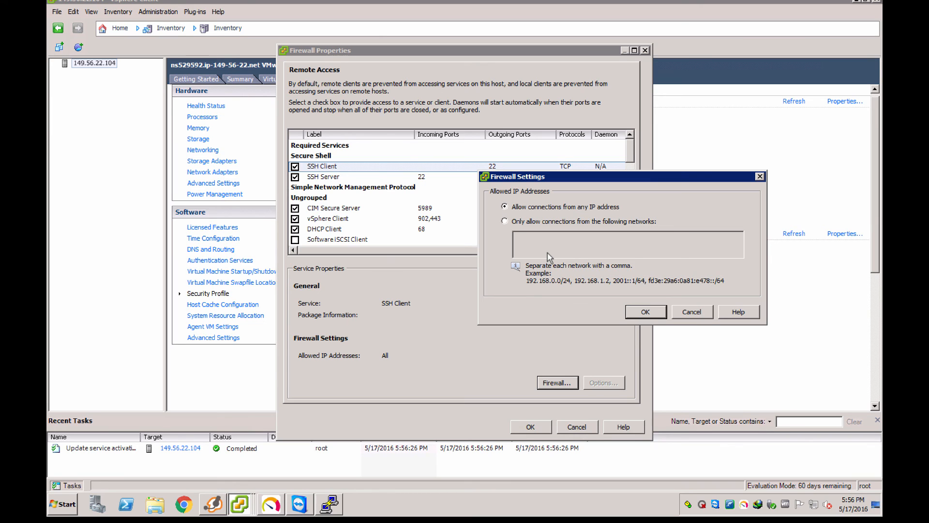
pyautogui.moveTo(642, 313)
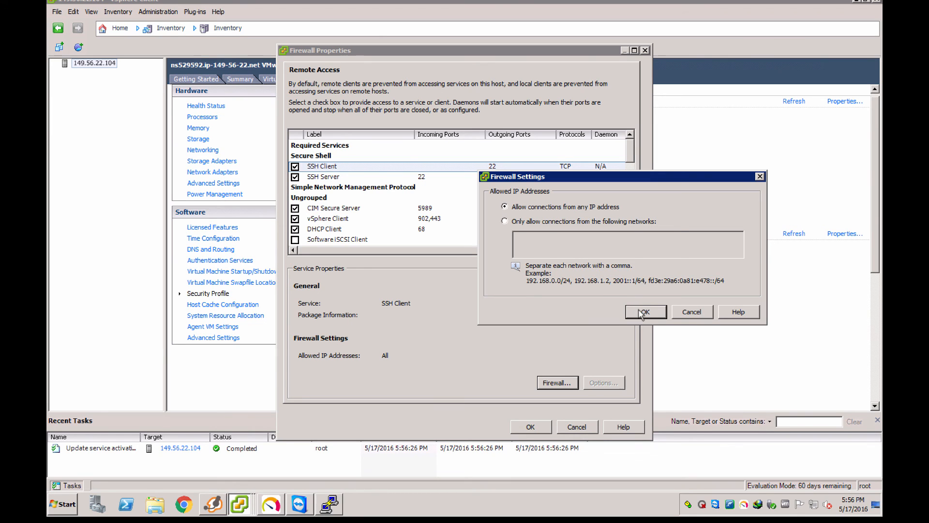
pyautogui.click(645, 313)
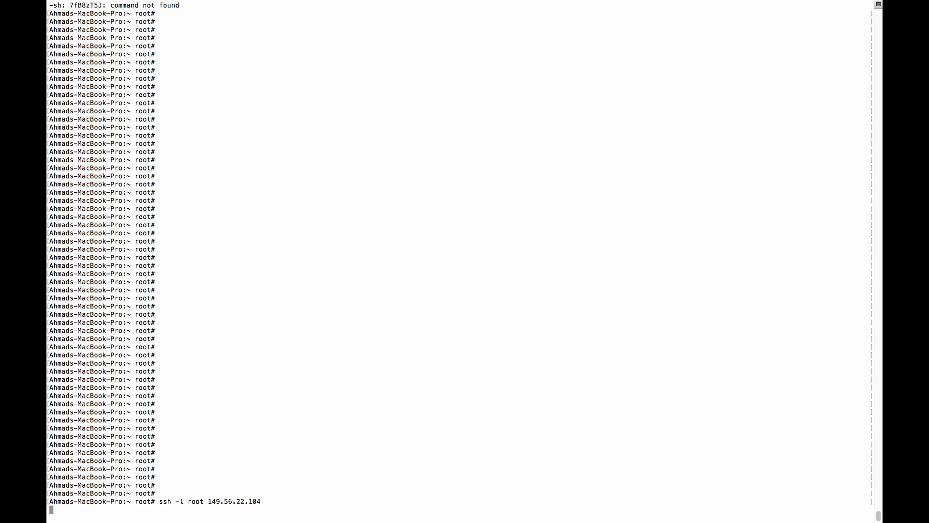
# - Log in to the ESXi host over SSH as root, pasting the password at the prompt
pyautogui.press('Return')
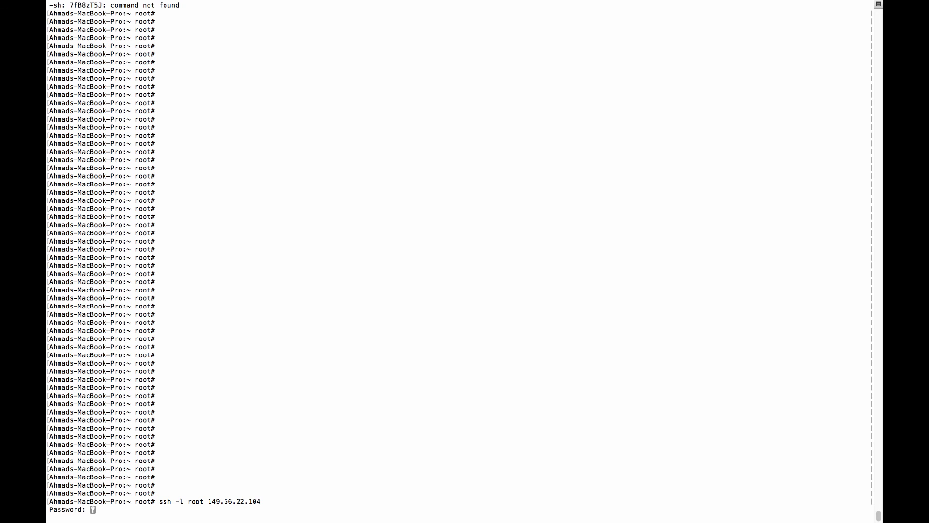
pyautogui.press('Return')
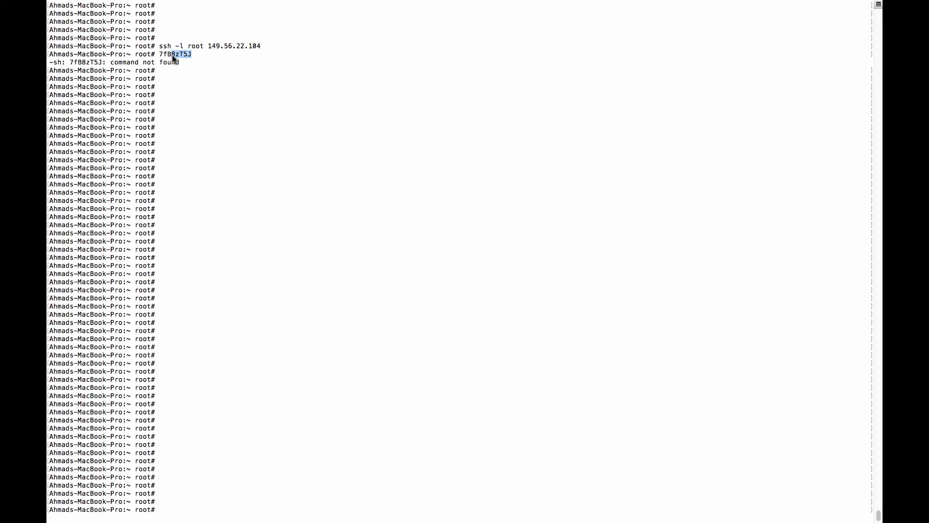
pyautogui.rightClick(174, 54)
pyautogui.write('ssh -l root 149.56.22.104')
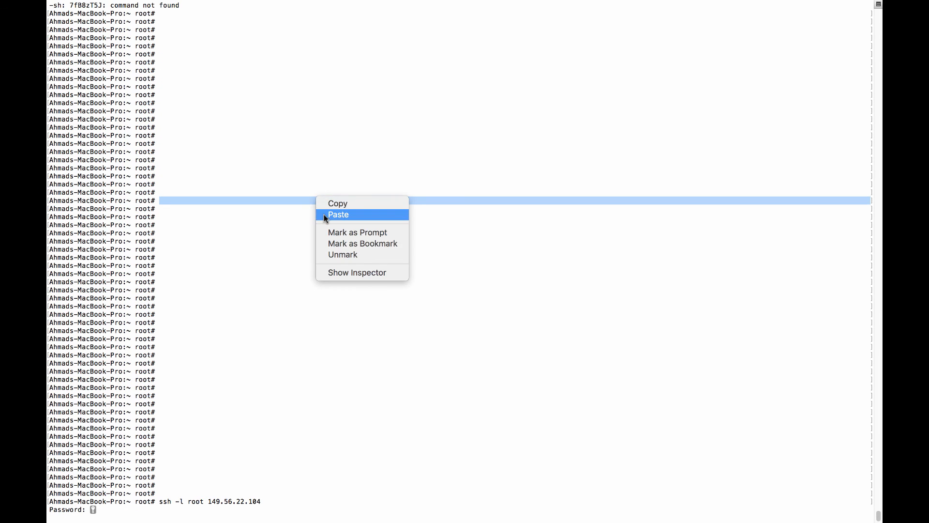
pyautogui.click(337, 215)
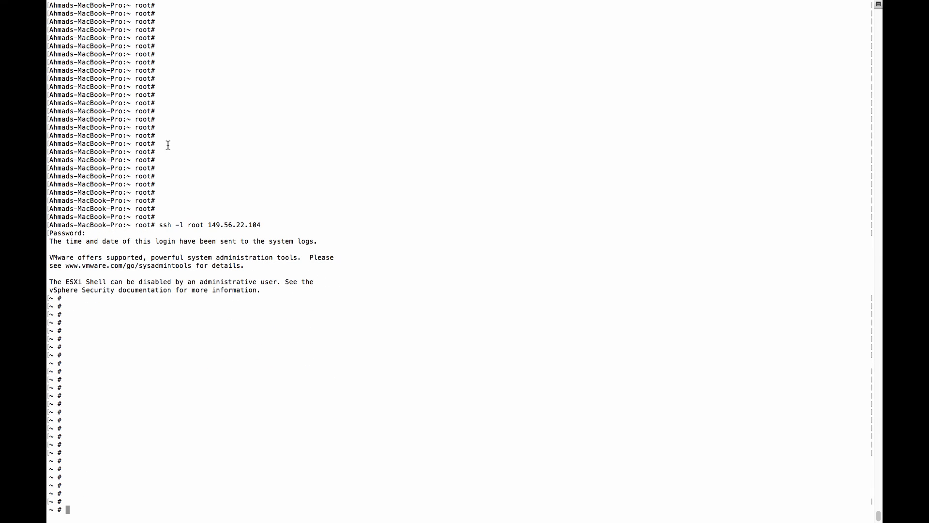
pyautogui.rightClick(72, 282)
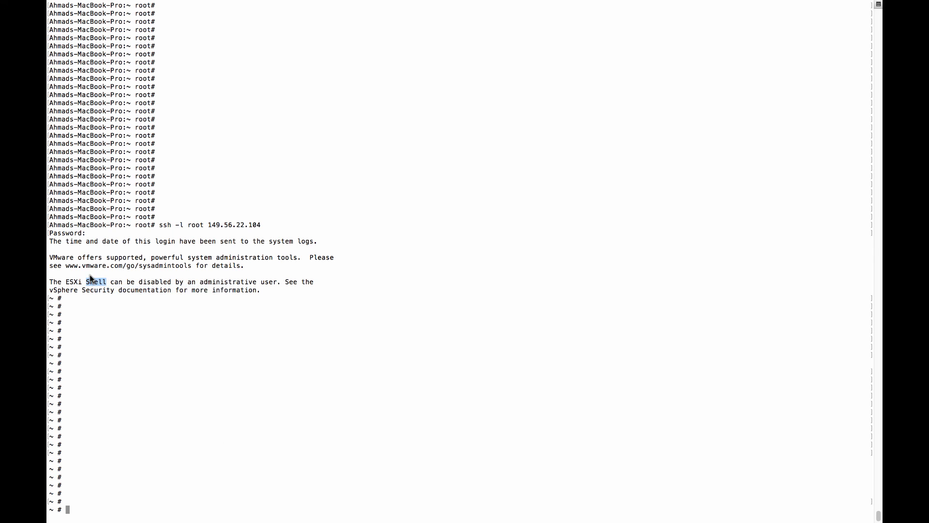
pyautogui.moveTo(172, 281)
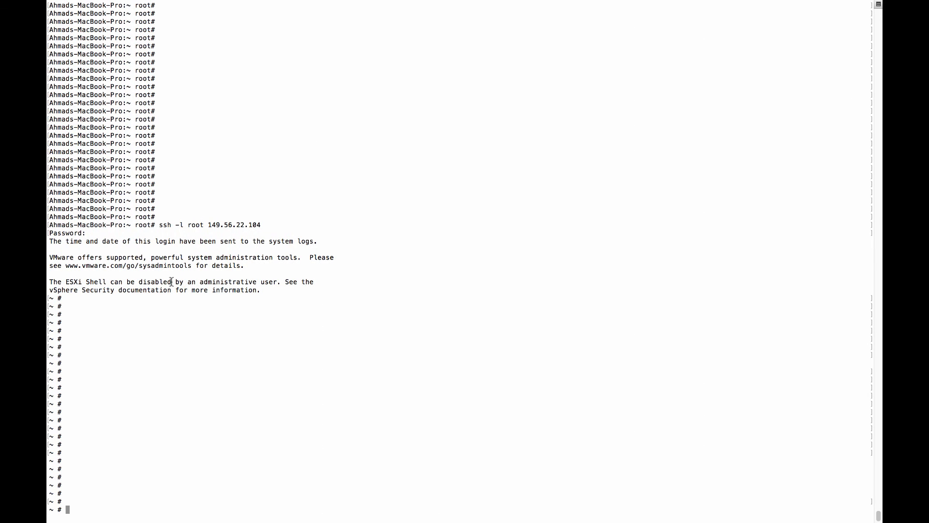
# - Run whoami and df -h, then select datastore1's mount path under /vmfs/volumes
pyautogui.write('wh')
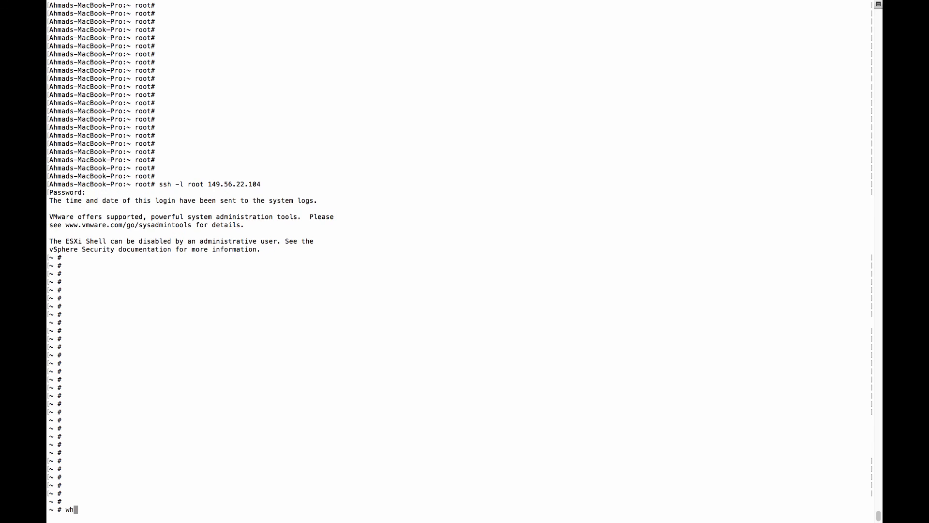
pyautogui.press('Return')
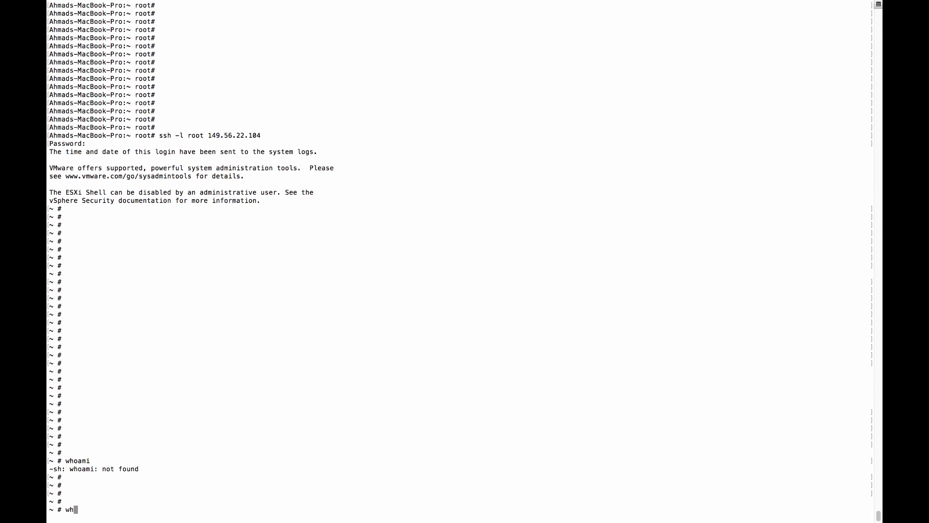
pyautogui.press('Return')
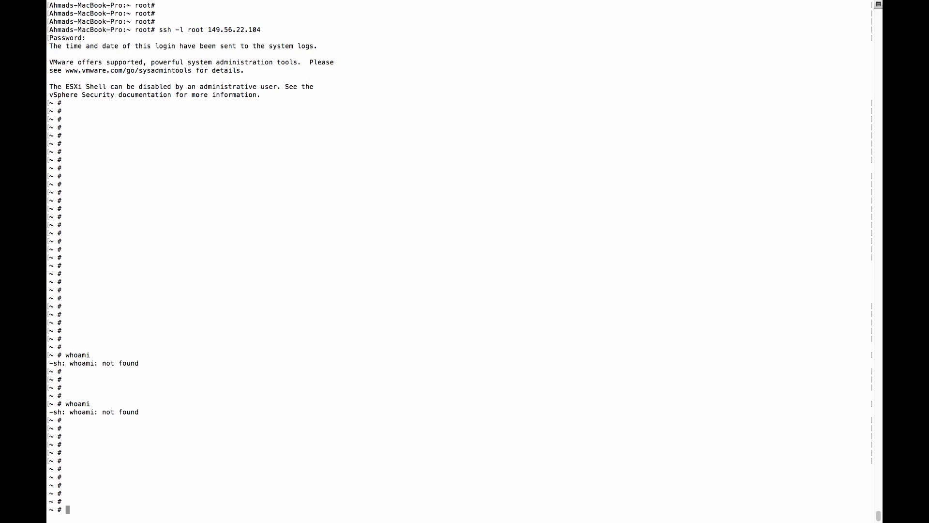
pyautogui.scroll(-3)
pyautogui.write('df -h')
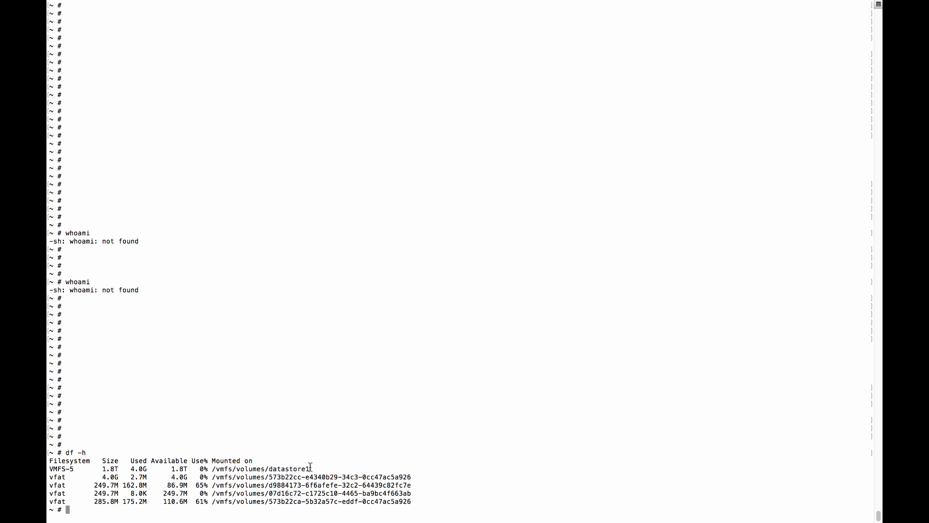
pyautogui.doubleClick(289, 469)
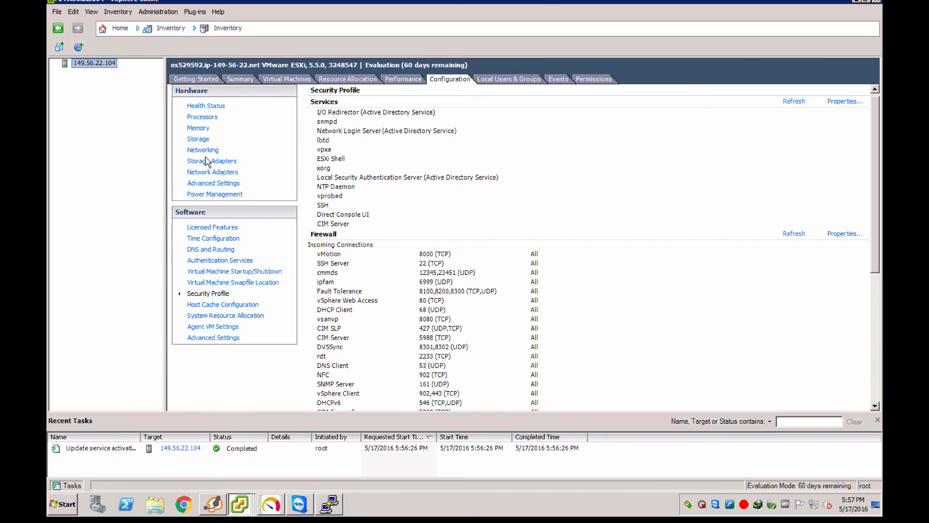
# - Select datastore1 on the host's Storage page to view its 1.81 TB VMFS5 details
pyautogui.click(198, 143)
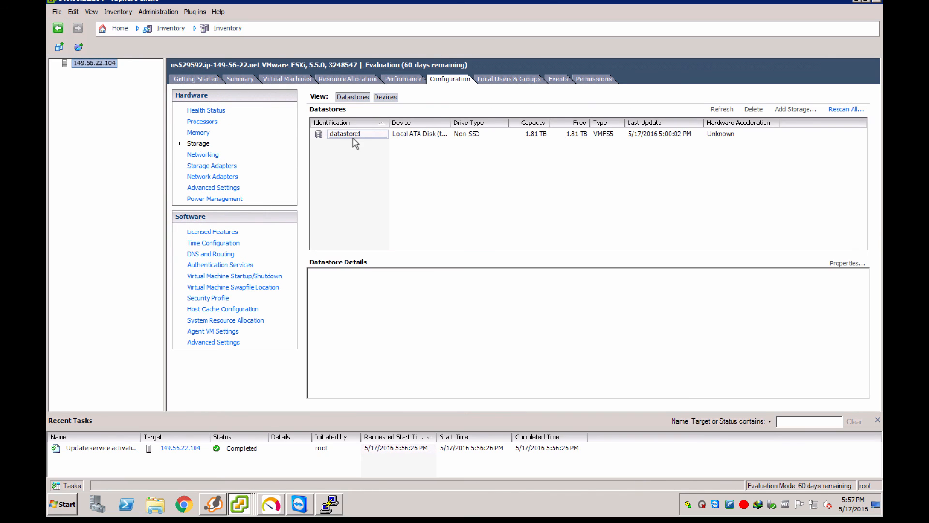
pyautogui.click(349, 134)
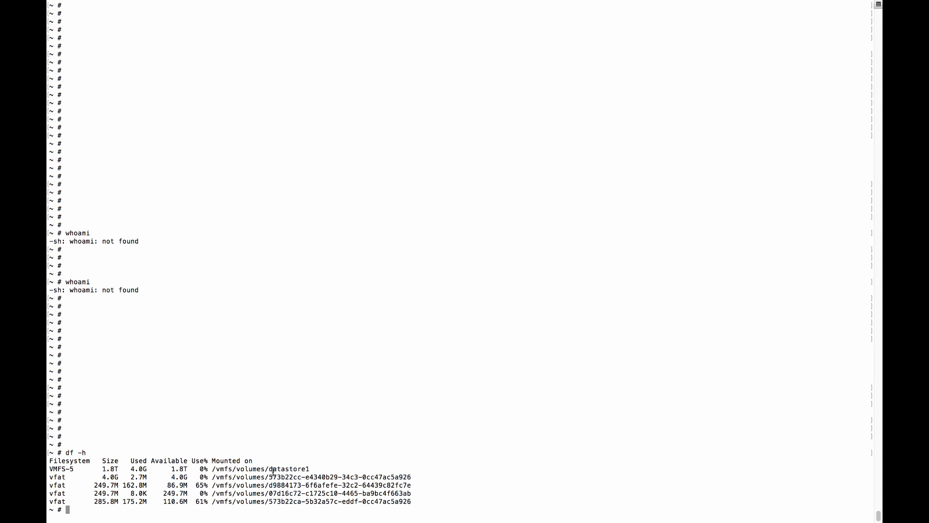
# - Start a cd command toward datastore1's mount path, entering cd /vmfs/volumes/
pyautogui.doubleClick(260, 469)
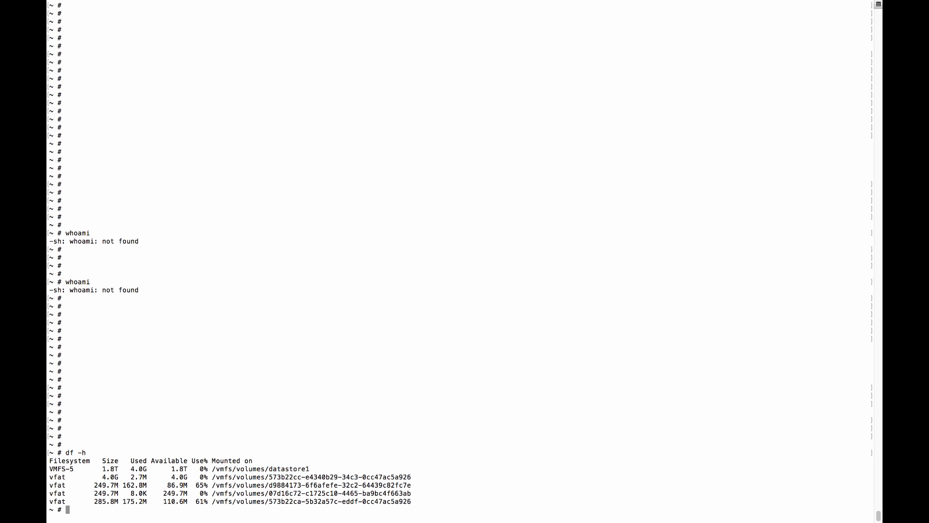
pyautogui.write('cd')
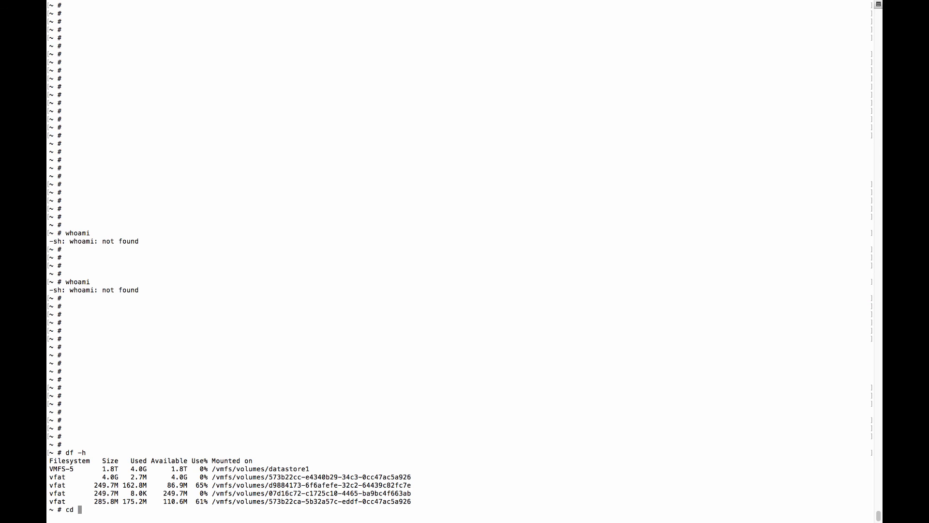
pyautogui.write('/vm')
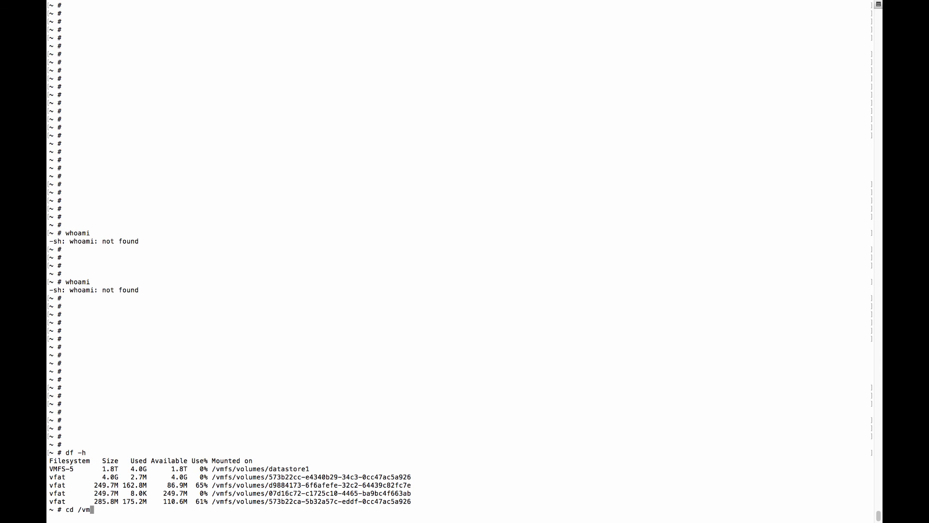
pyautogui.write('fs/volumes/')
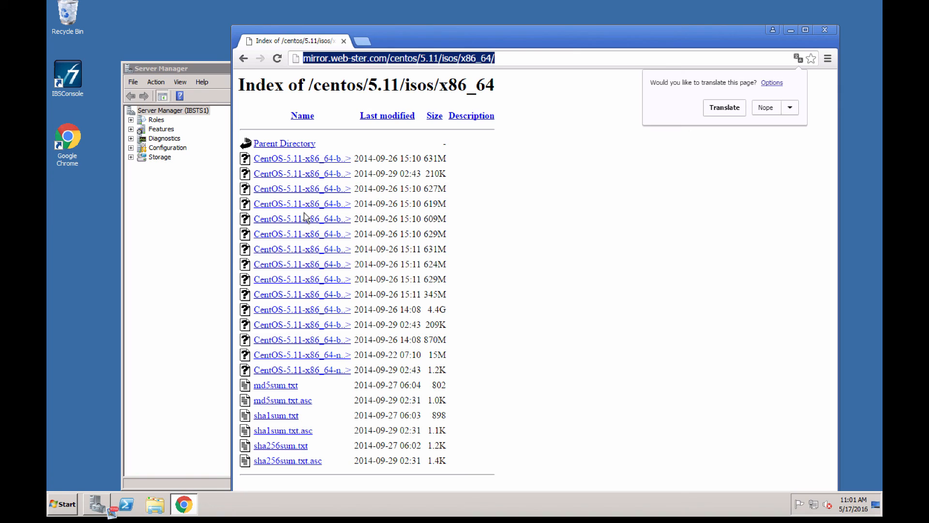
pyautogui.moveTo(315, 380)
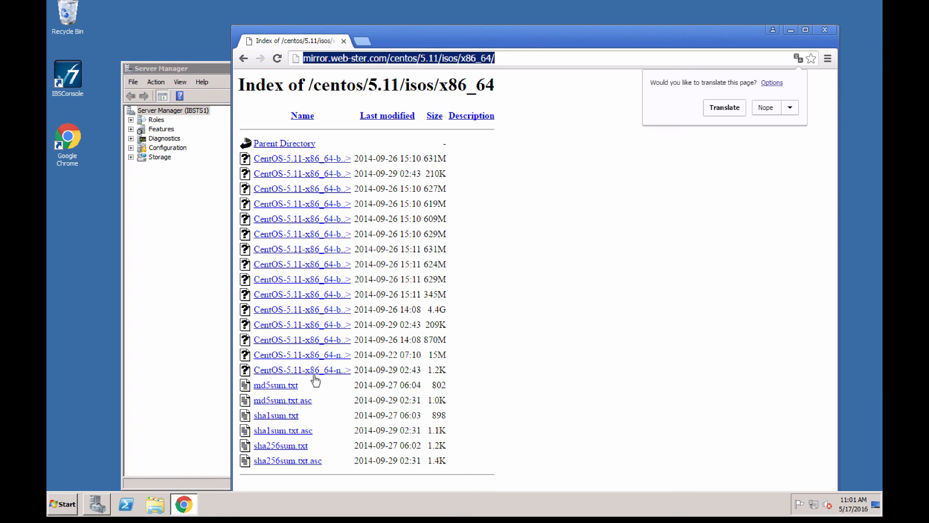
# - Download the Ubuntu 16.04 LTS desktop ISO, skipping the donation, and view it in the full downloads list
pyautogui.write('ubuntu is')
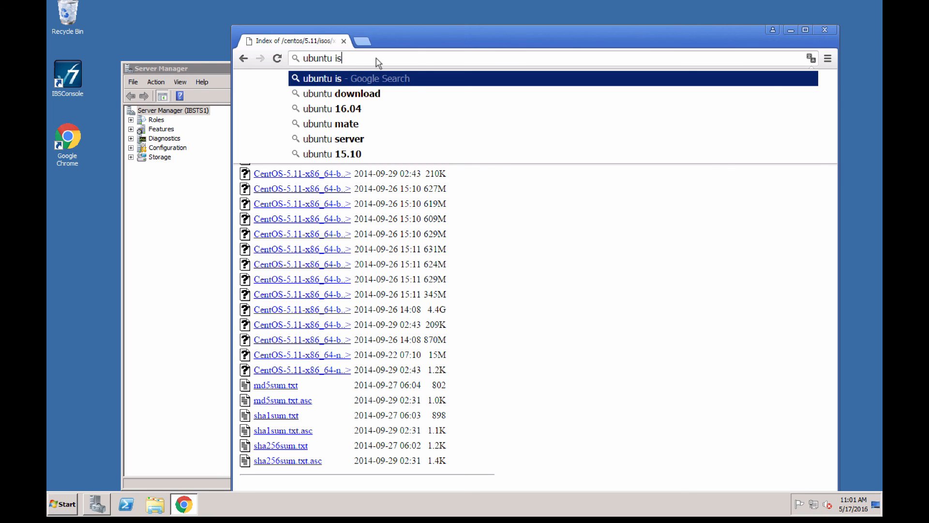
pyautogui.press('Return')
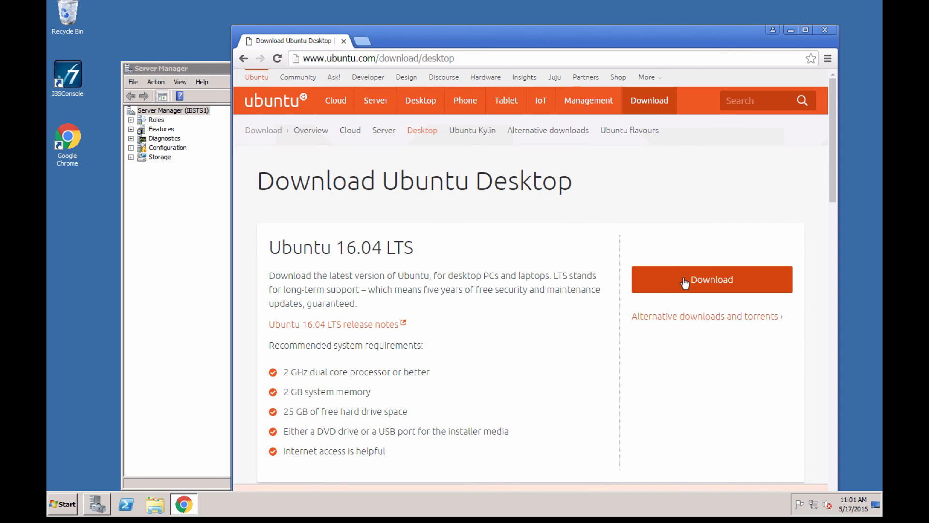
pyautogui.click(710, 278)
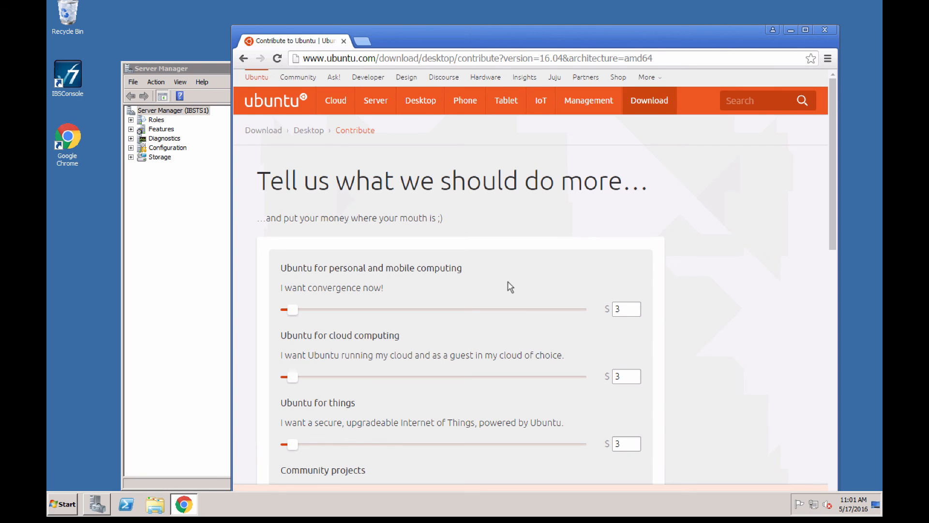
pyautogui.scroll(-3)
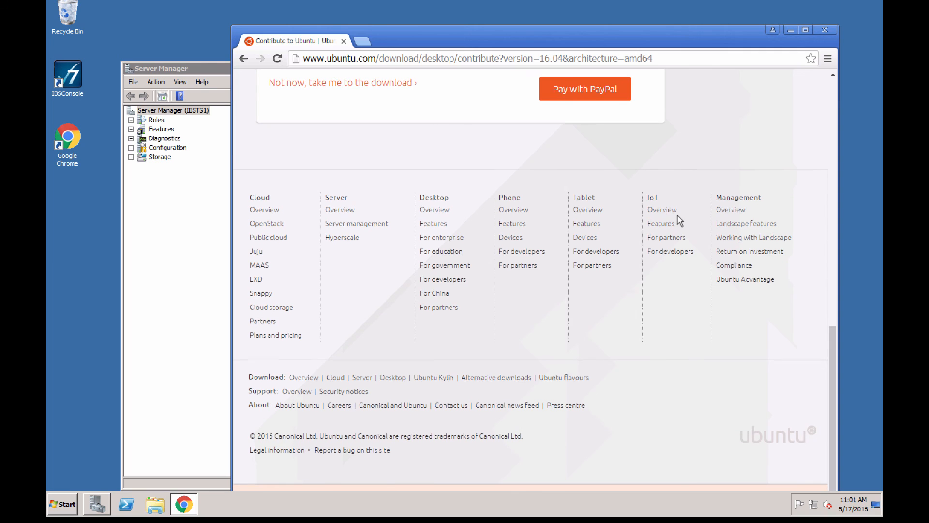
pyautogui.click(341, 82)
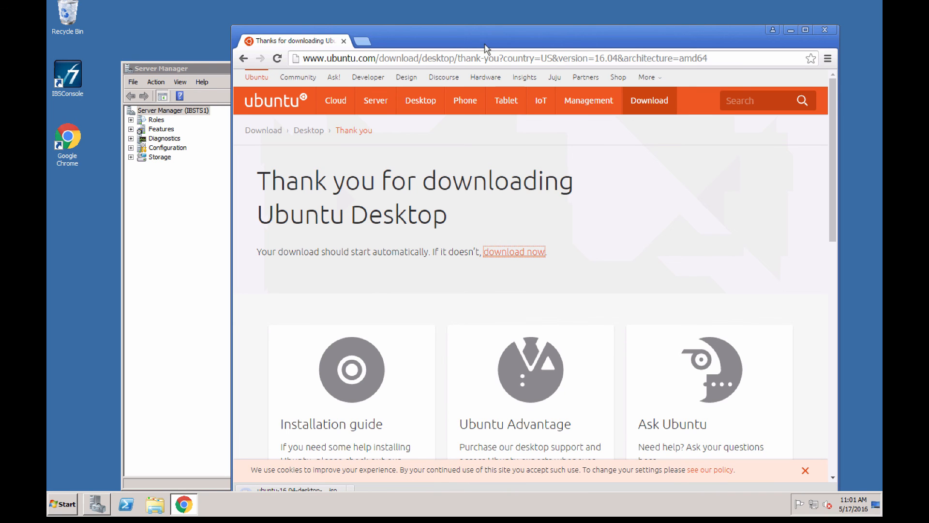
pyautogui.click(349, 472)
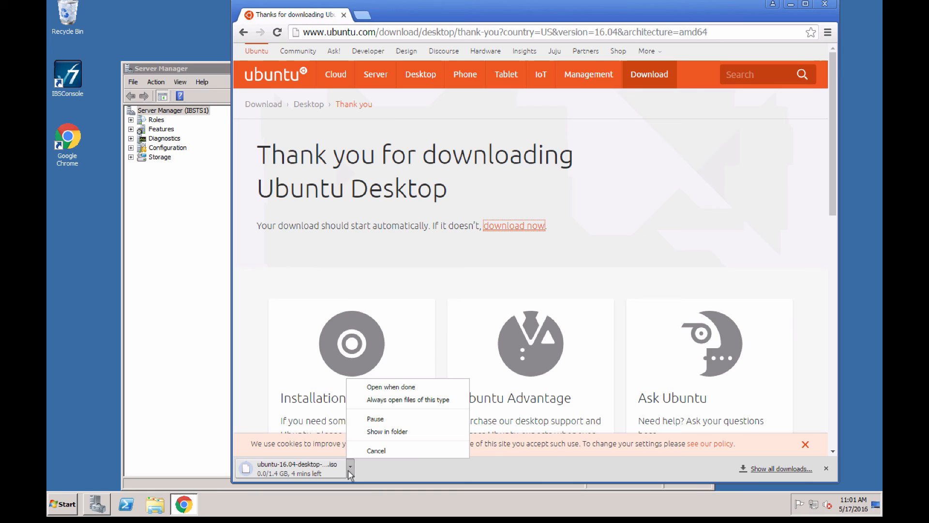
pyautogui.moveTo(770, 469)
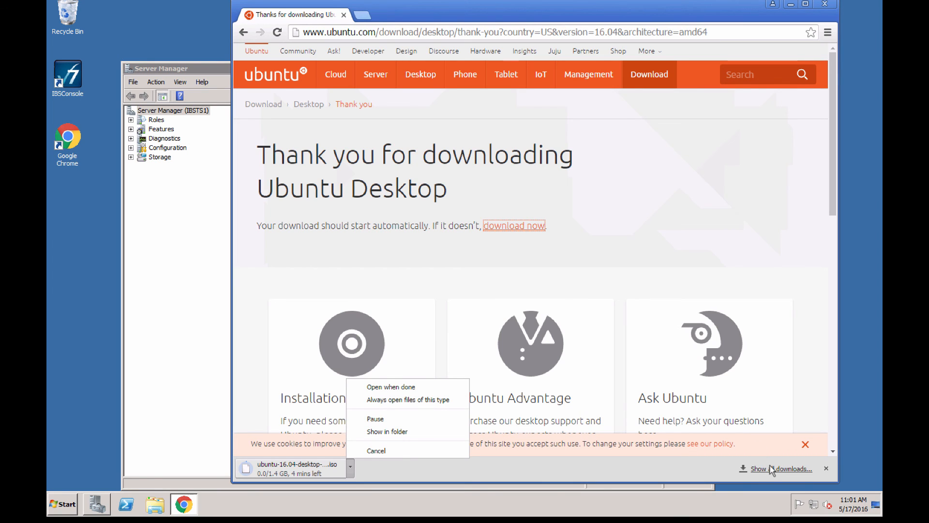
pyautogui.click(782, 469)
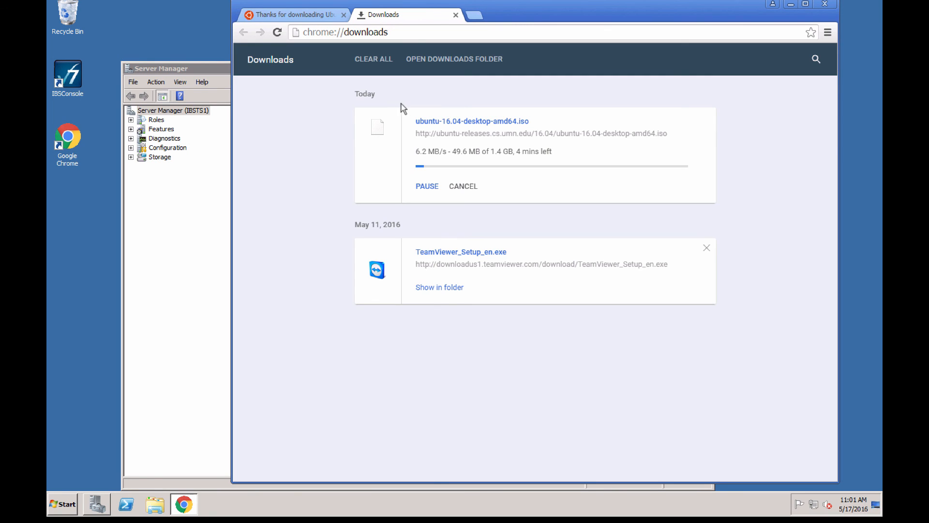
# - Look up a CentOS 5 install ISO in a new tab alongside the Ubuntu 16.04 ISO release URL
pyautogui.rightClick(447, 138)
pyautogui.write('c')
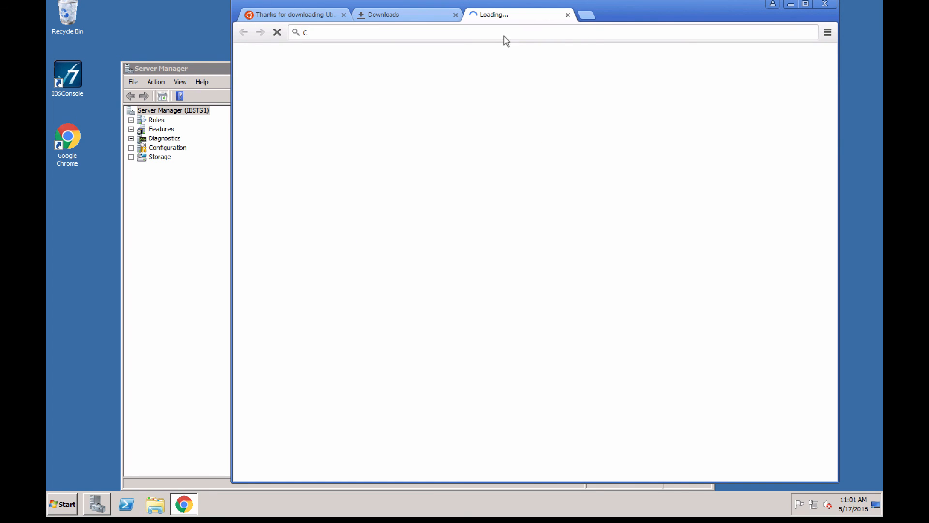
pyautogui.write('entos 5 install iso')
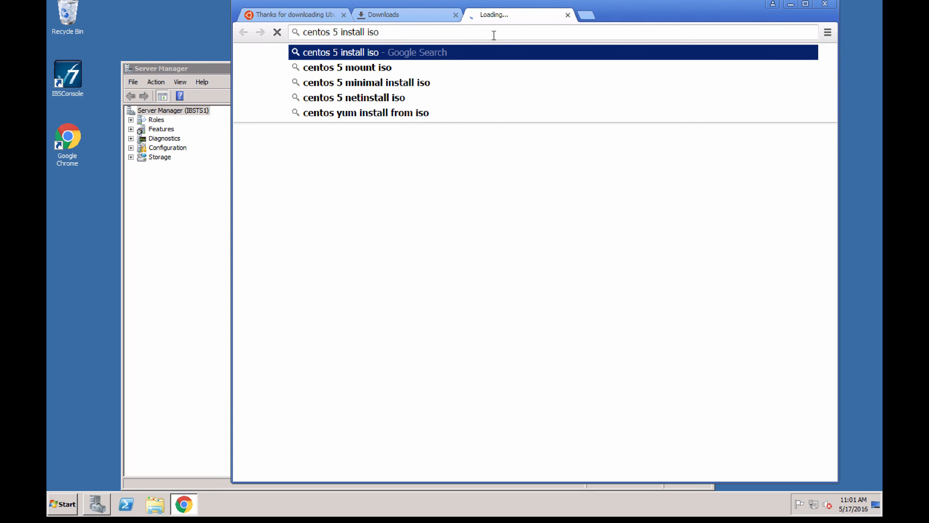
pyautogui.write('http://releases.ubuntu.com/16.04/ubuntu-16.04-desktop-amd64.iso?_ga=1.24342718.561927215.1463497273')
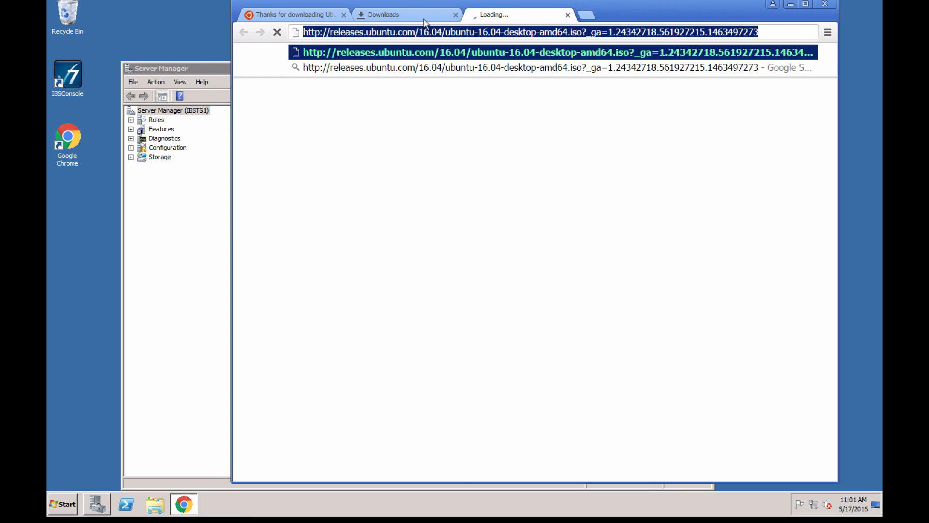
# - Back on Downloads, copy the Ubuntu 16.04 desktop ISO's download link address
pyautogui.click(384, 14)
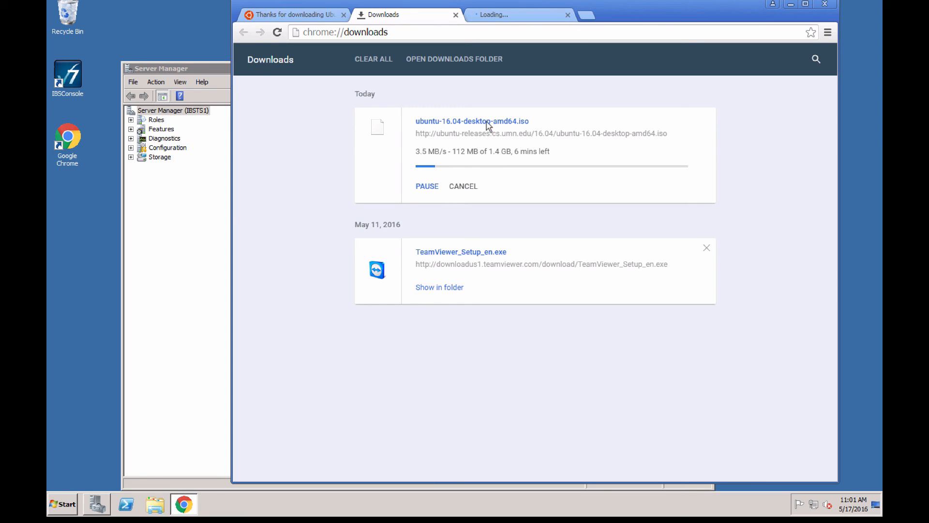
pyautogui.moveTo(681, 152)
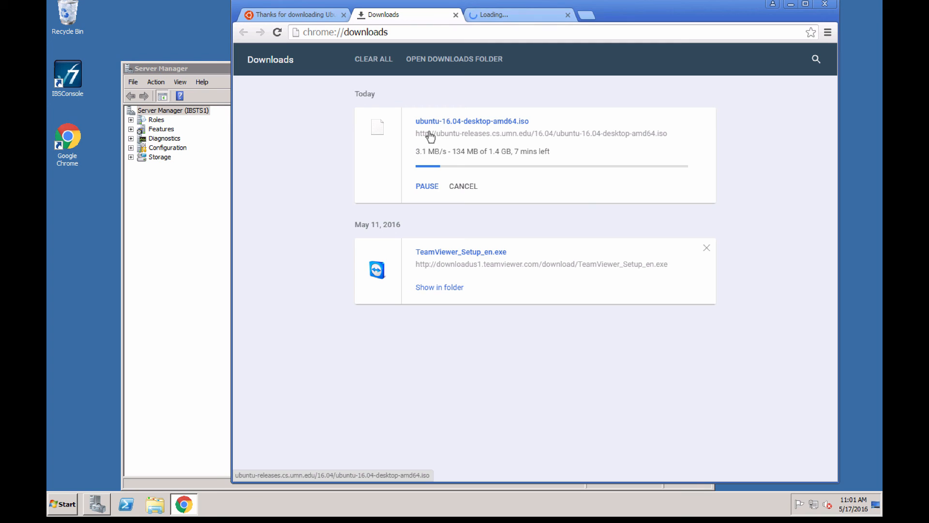
pyautogui.rightClick(430, 133)
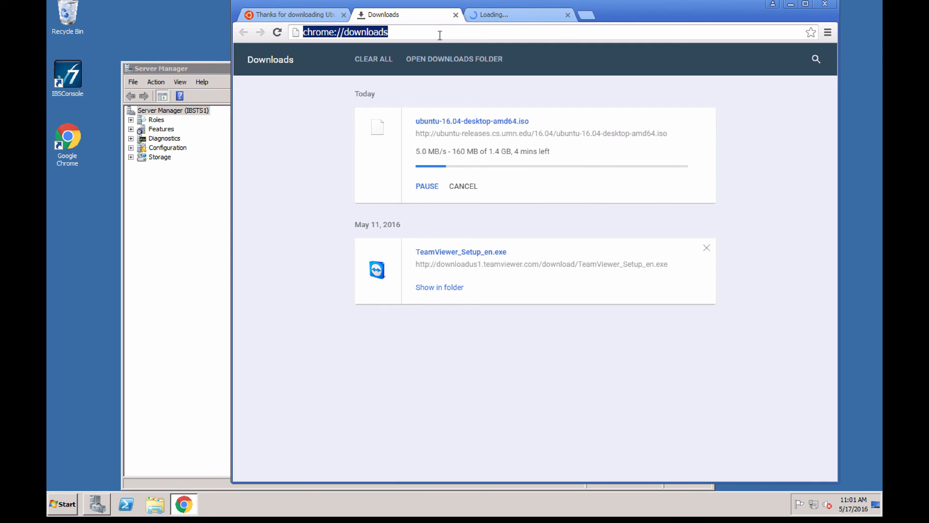
pyautogui.write('vmfs/volumes/datastore1/')
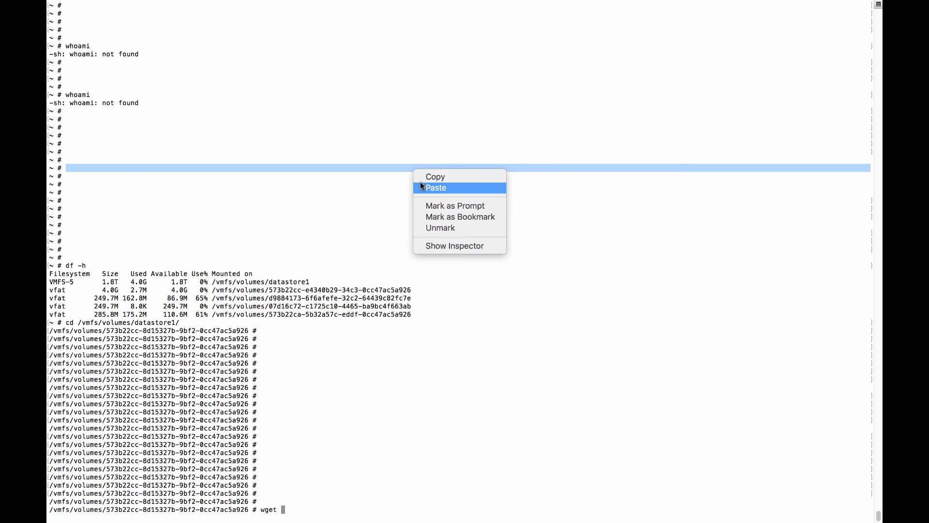
# - Run wget in the datastore1 volume directory with the pasted Ubuntu ISO link
pyautogui.click(435, 187)
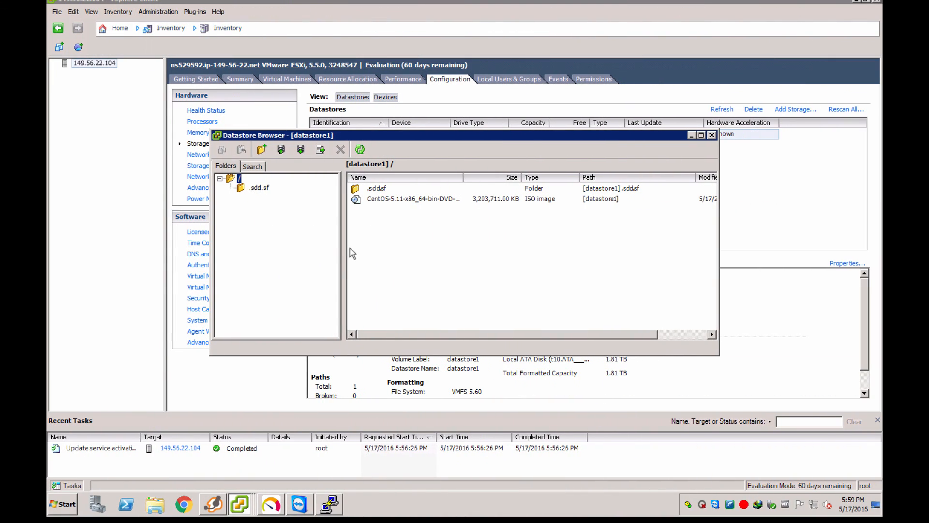
# - Refresh datastore1 so the Ubuntu 16.04 desktop ISO appears beside the CentOS ISO
pyautogui.click(360, 149)
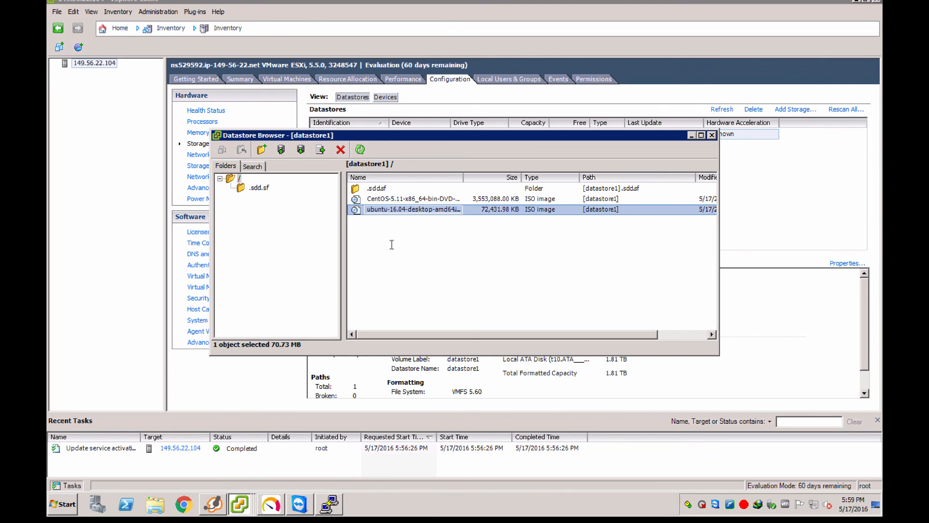
pyautogui.moveTo(411, 221)
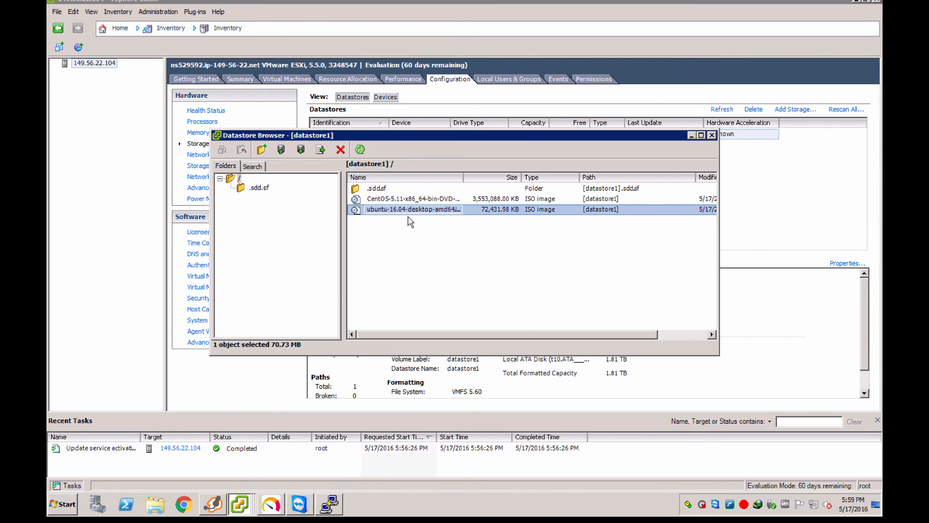
pyautogui.moveTo(358, 115)
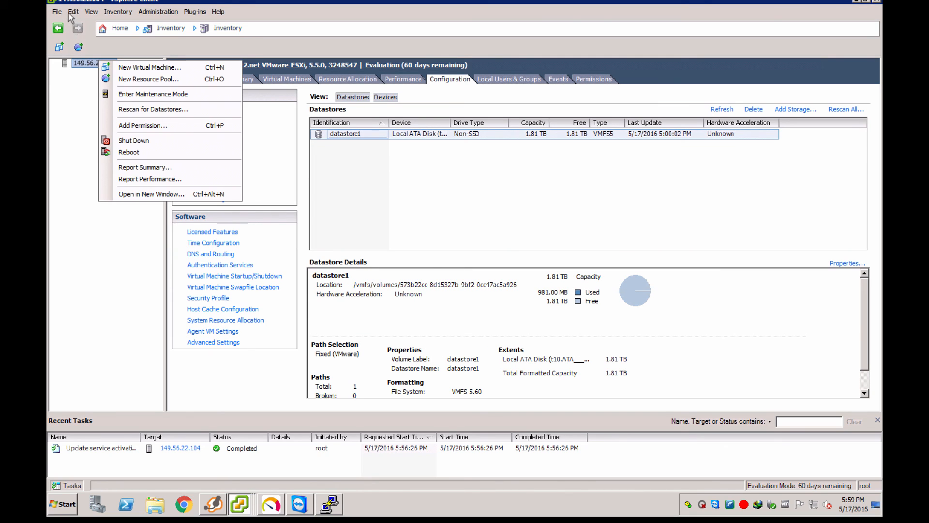
# - Launch the Create New Virtual Machine wizard from File > New > Virtual Machine
pyautogui.click(72, 11)
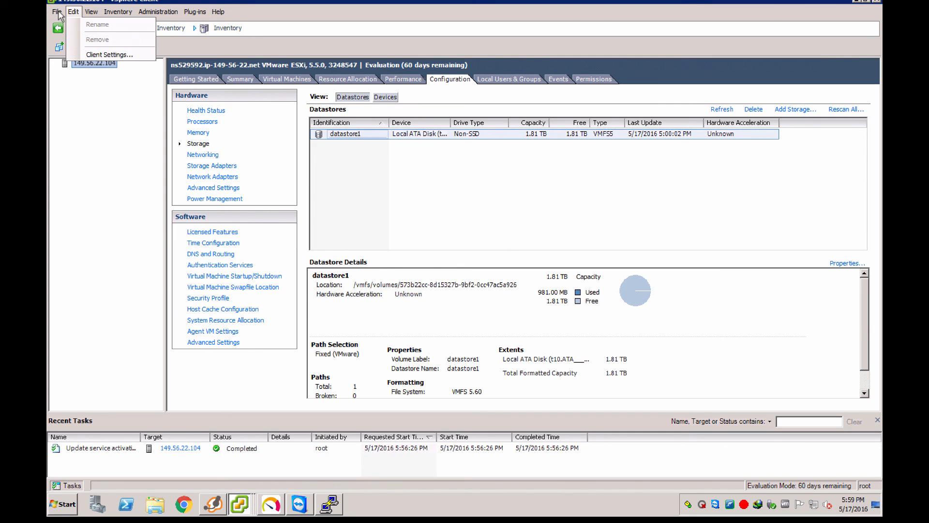
pyautogui.click(56, 11)
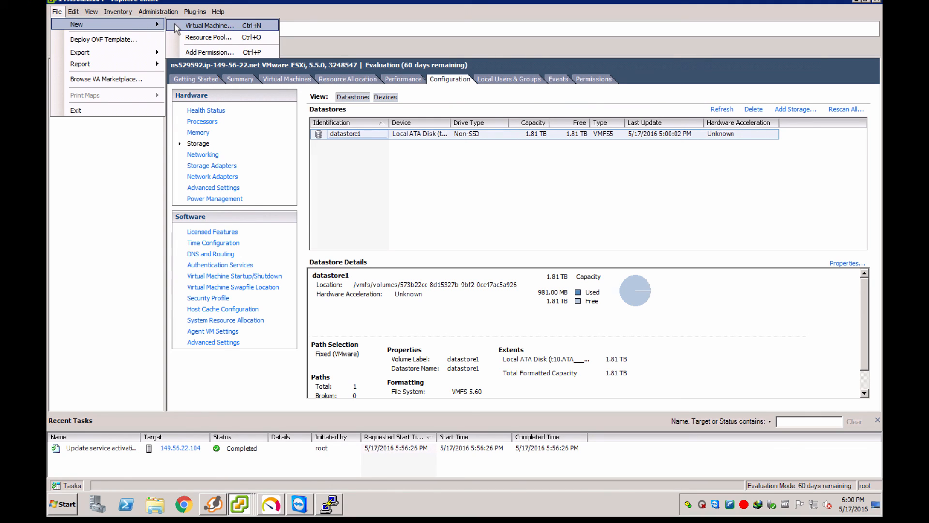
pyautogui.click(209, 25)
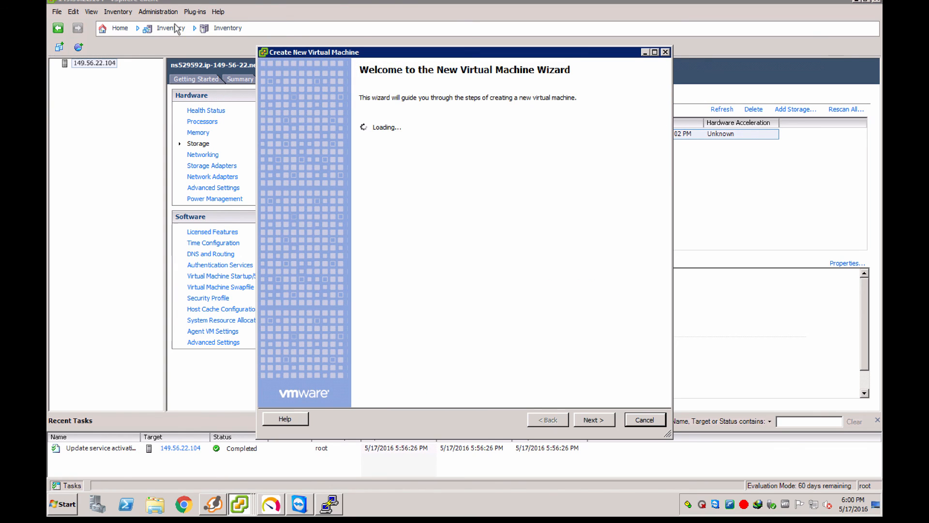